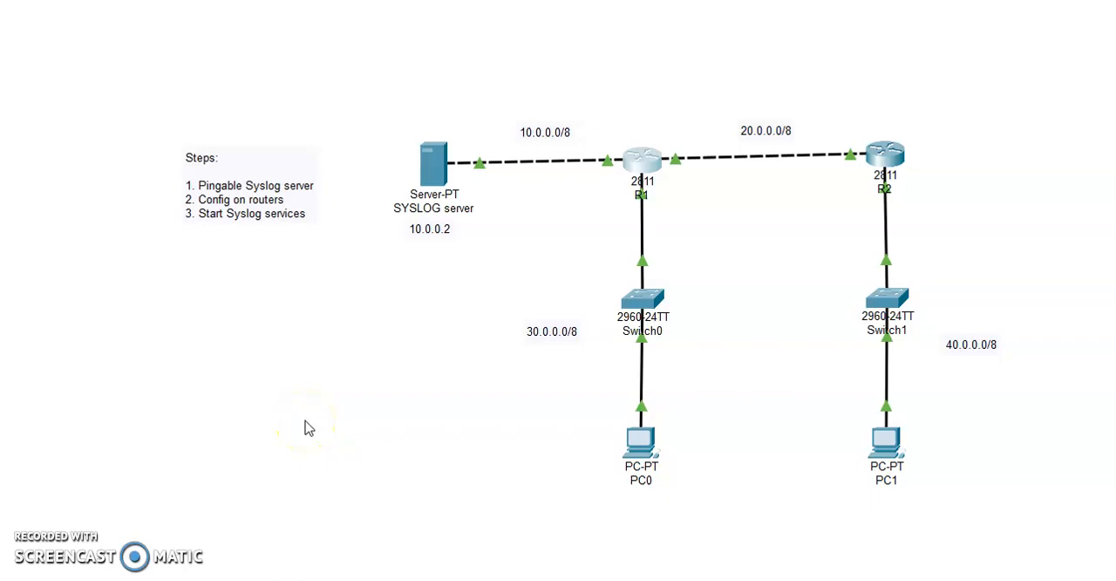
{"action": "mouse_move", "coordinate": [369, 474]}
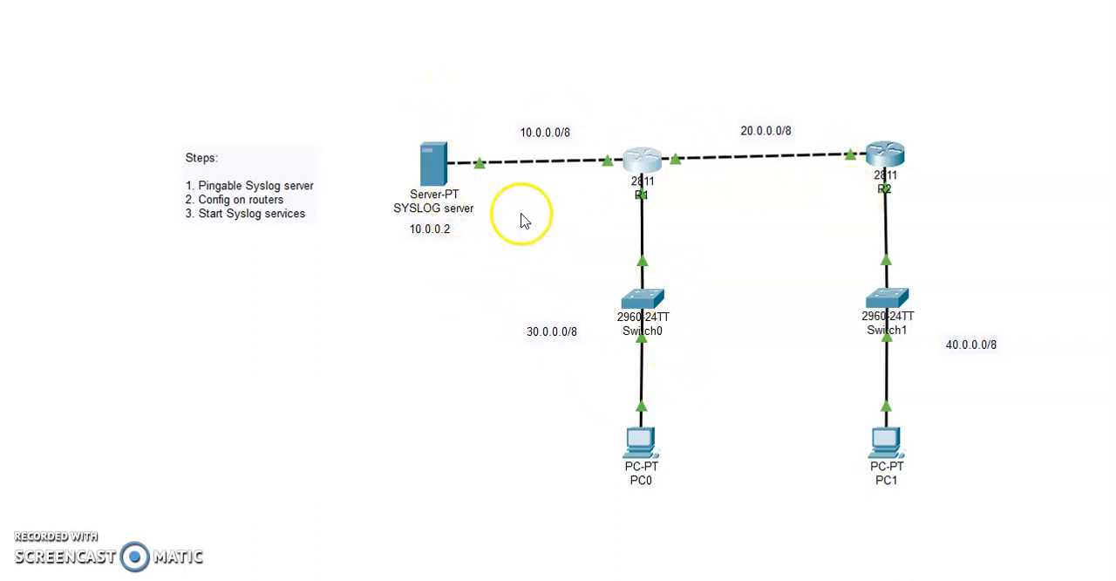
{"action": "mouse_move", "coordinate": [646, 165]}
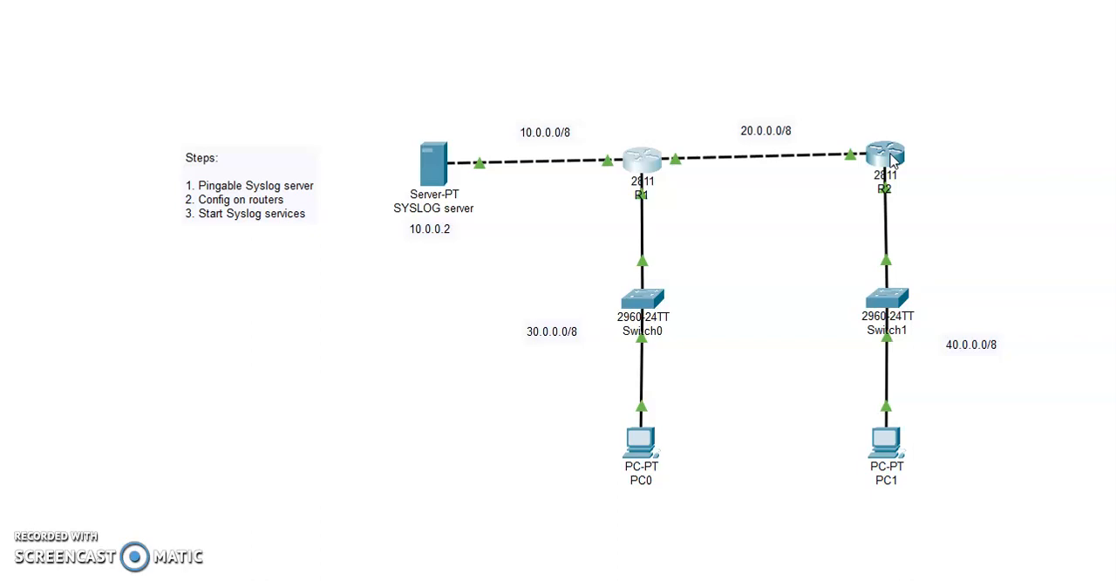
From PC0's command prompt ping 10.0.0.2 and confirm replies, then close PC0
{"action": "left_click", "coordinate": [642, 439]}
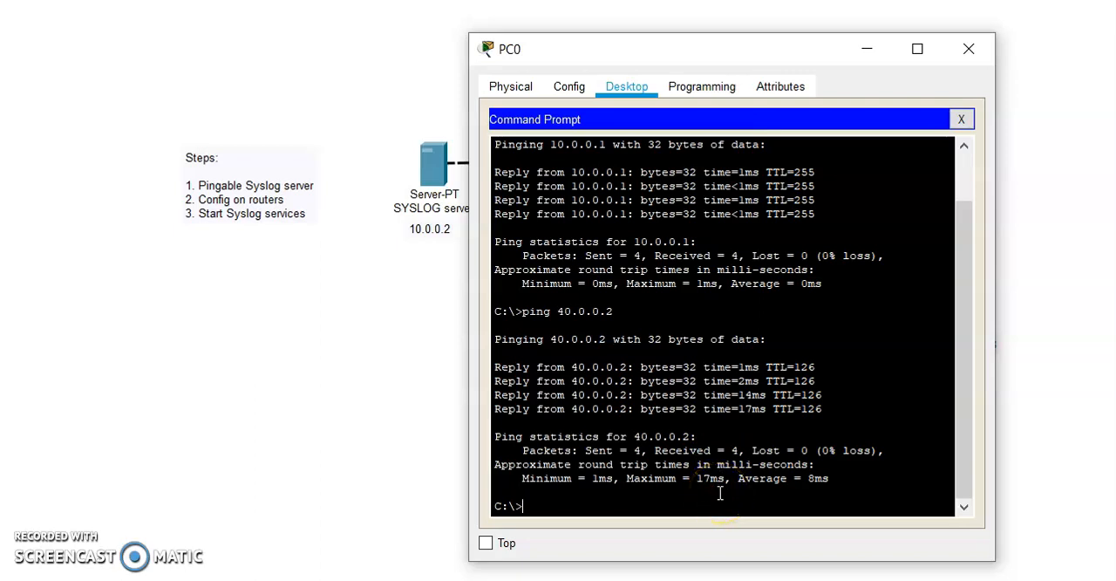
{"action": "type", "text": "ping 1"}
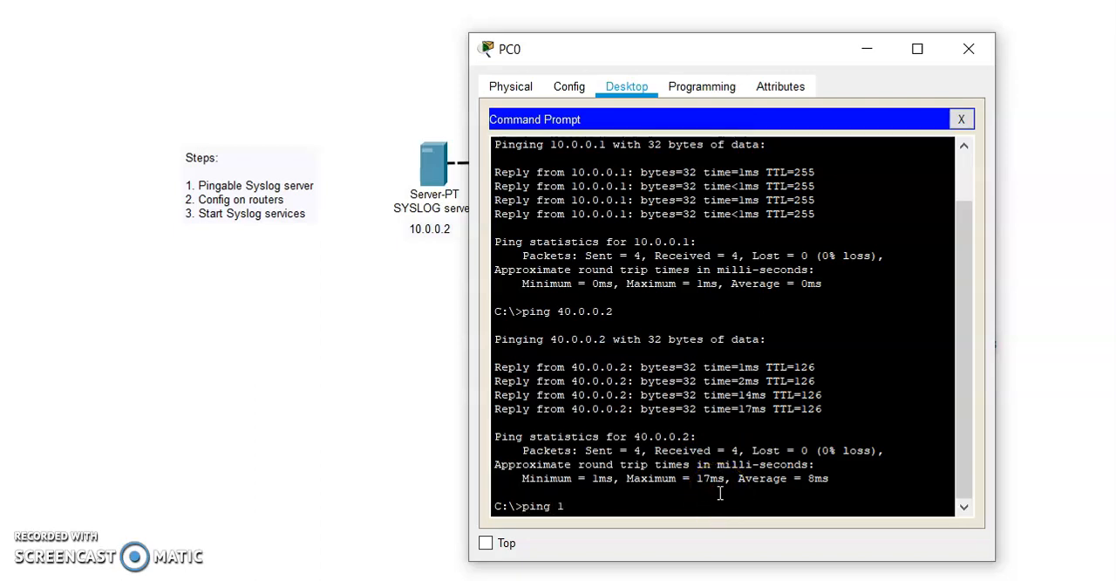
{"action": "type", "text": "0.0.0"}
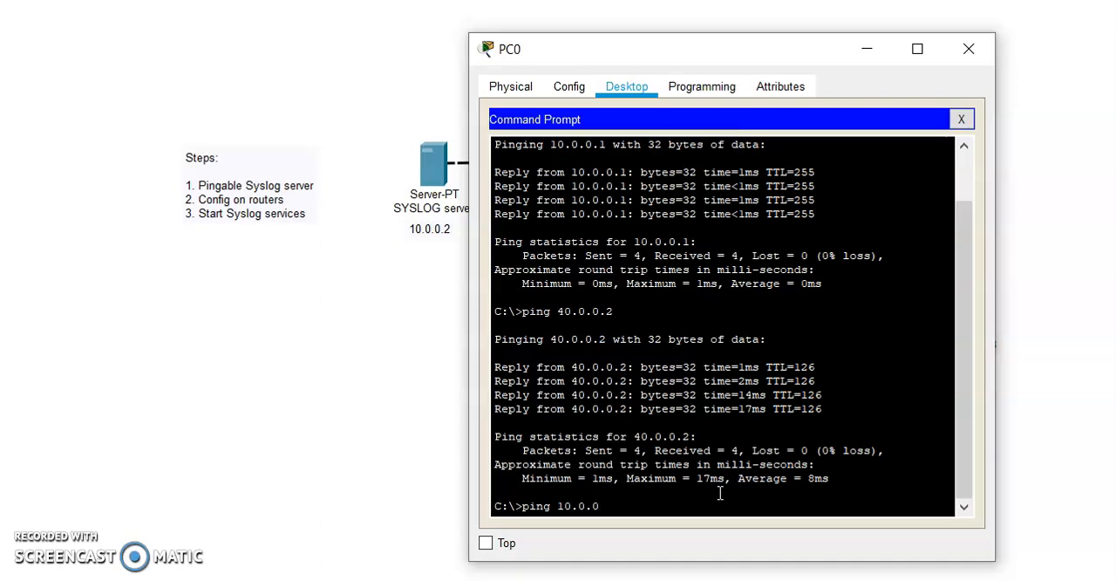
{"action": "type", "text": ".2"}
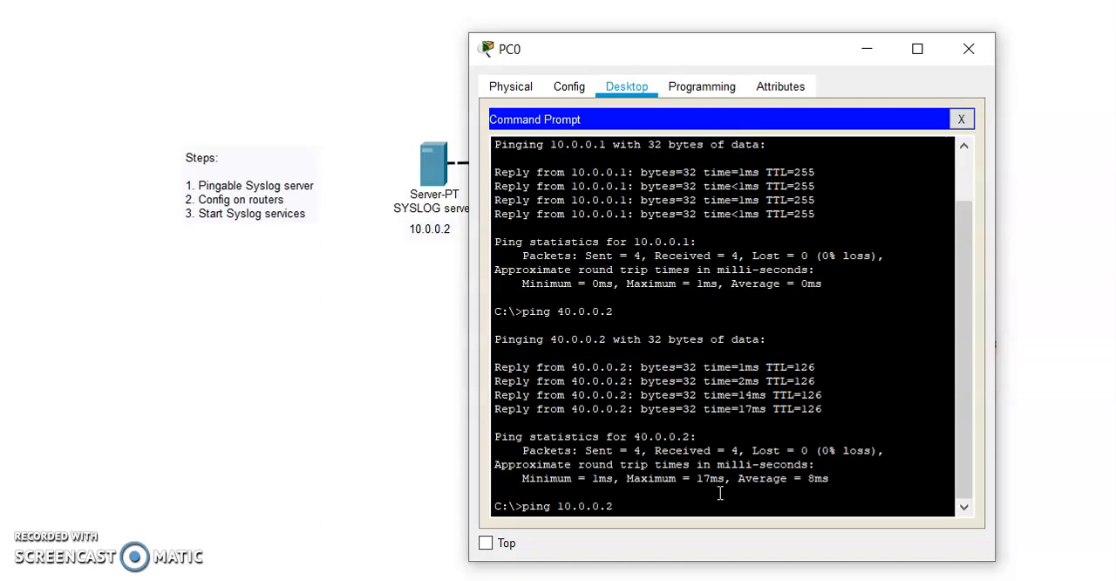
{"action": "scroll", "scroll_direction": "down", "scroll_amount": 3}
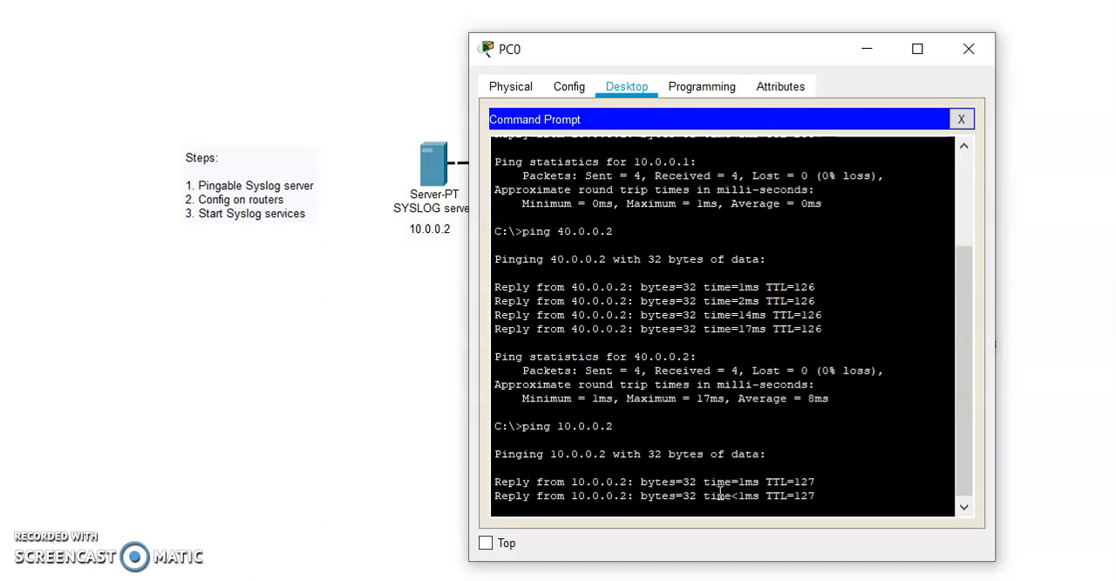
{"action": "left_click", "coordinate": [968, 49]}
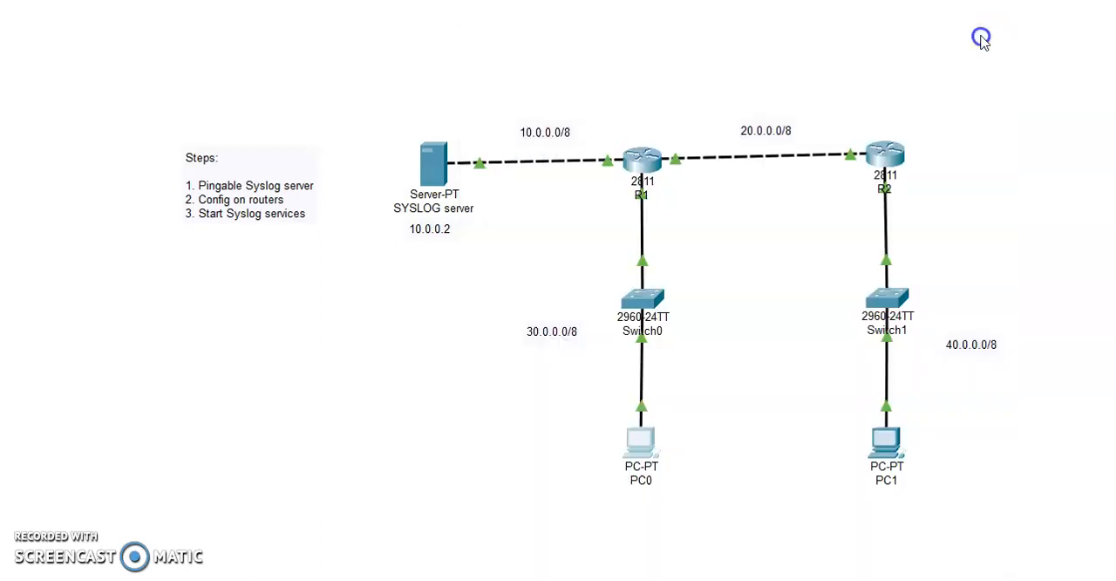
Bring up PC1's desktop and start typing a ping to the SYSLOG server
{"action": "double_click", "coordinate": [886, 439]}
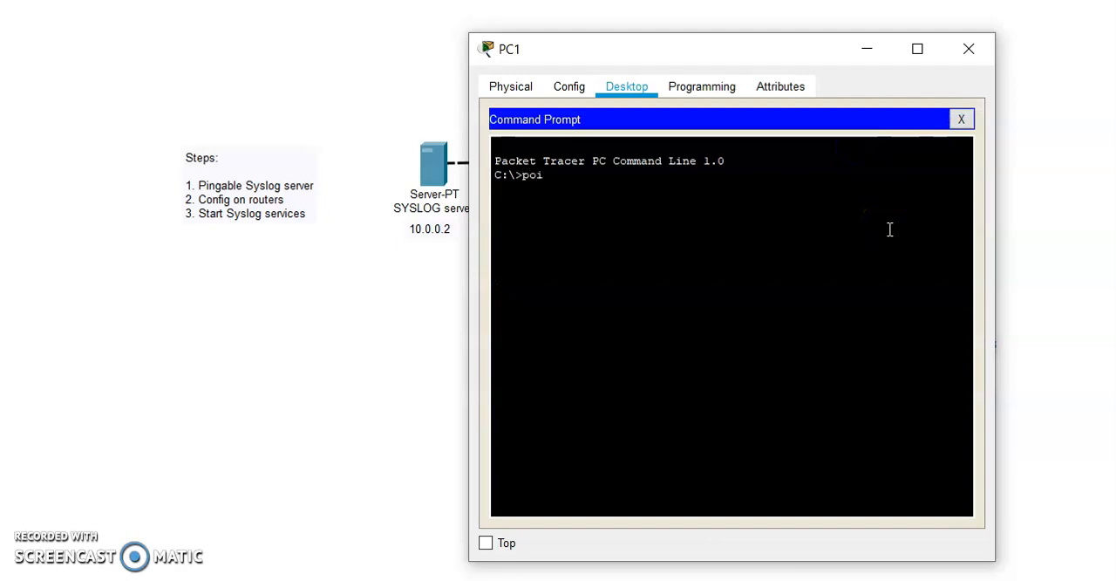
{"action": "type", "text": "n"}
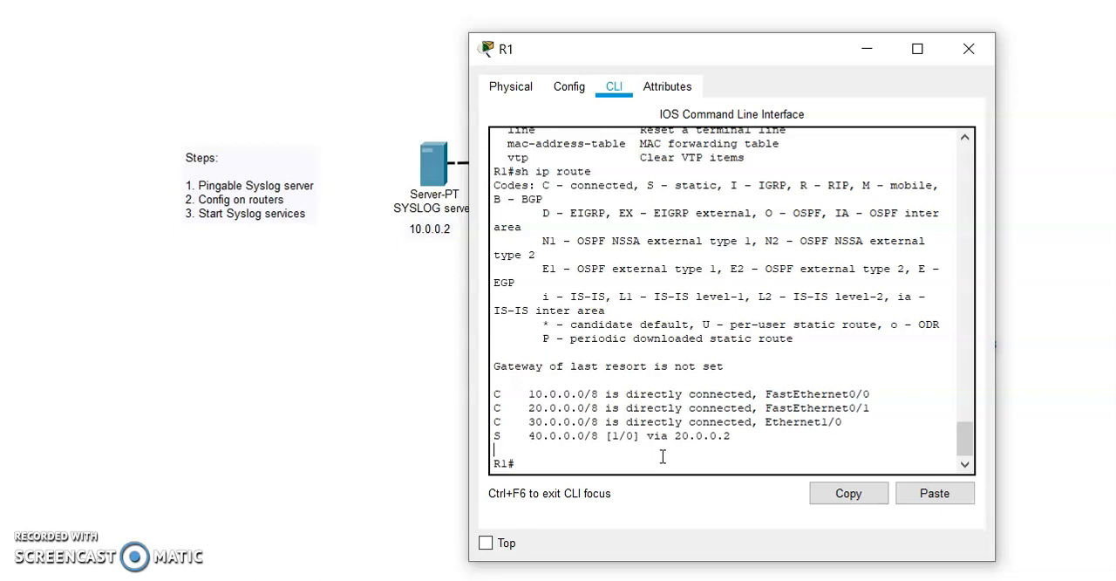
On R1 enter global config and set 'service timestamps log datetime msec'
{"action": "type", "text": "conf t"}
{"action": "type", "text": "service timestamps"}
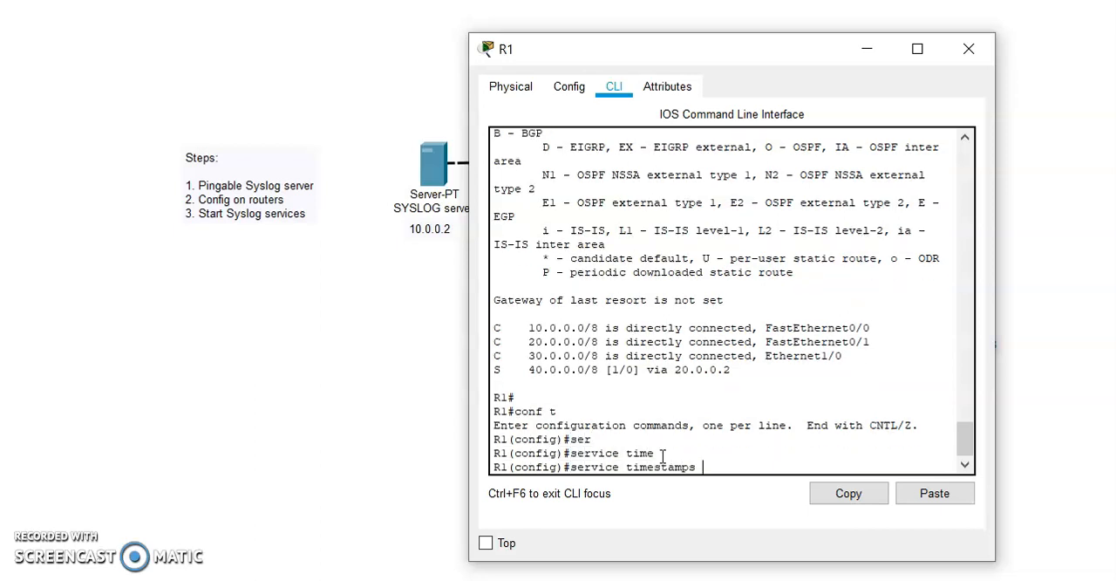
{"action": "type", "text": "log datetime"}
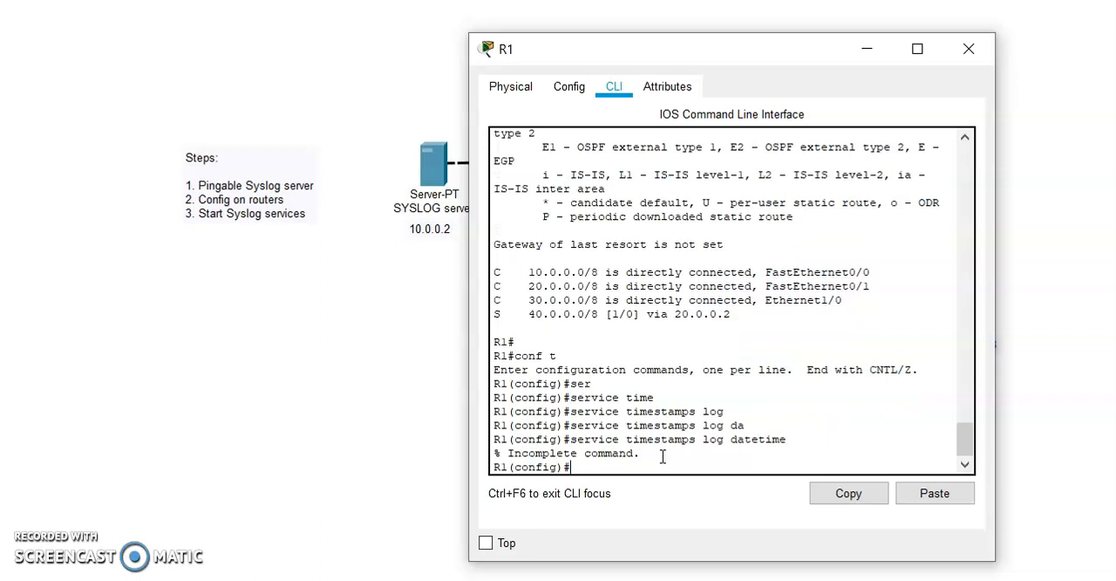
{"action": "type", "text": "service timestamps log datetime"}
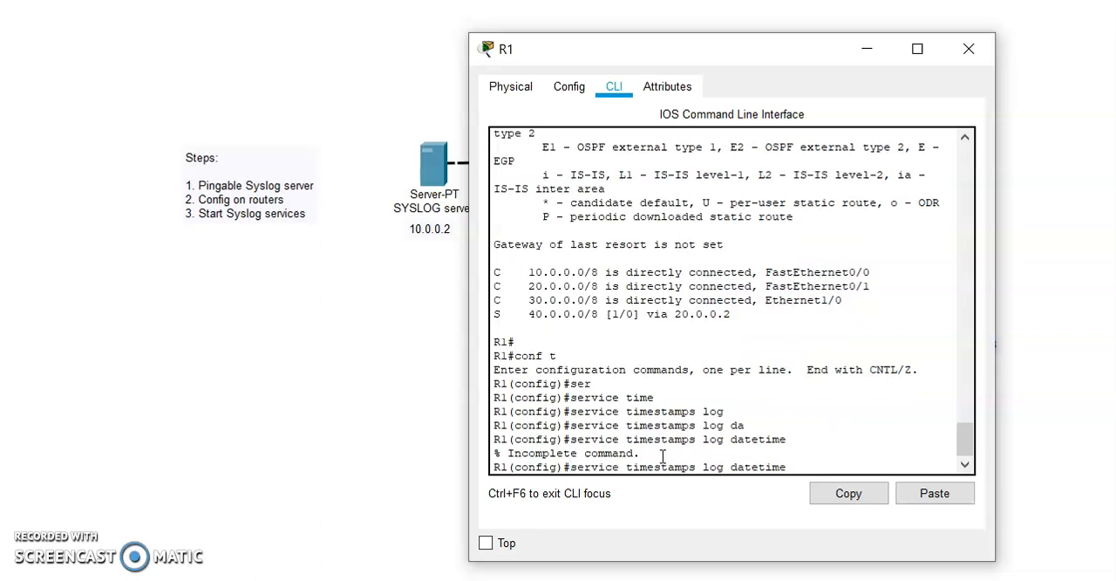
{"action": "type", "text": "?"}
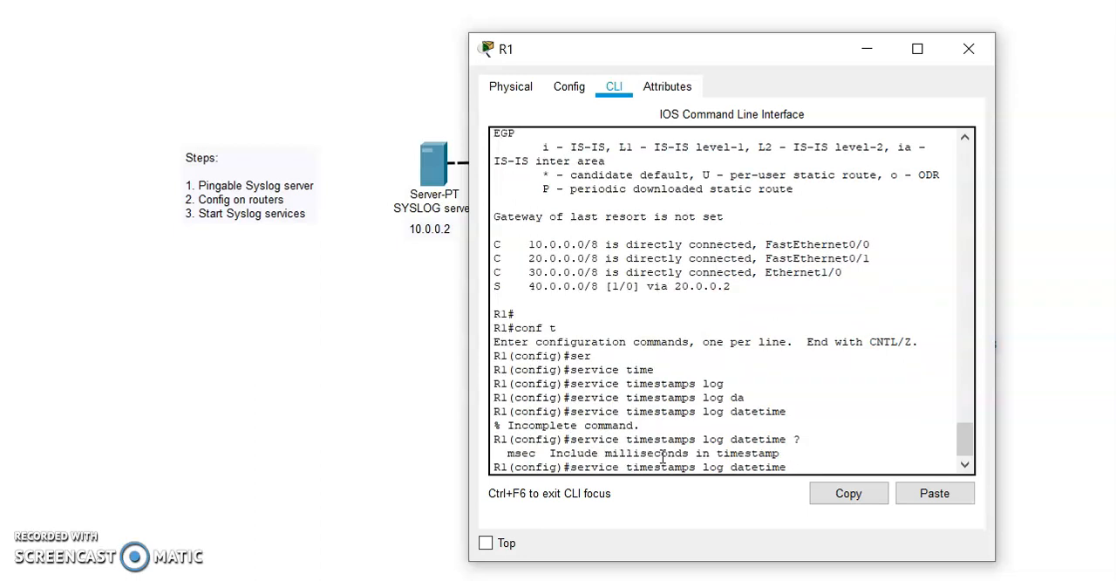
{"action": "type", "text": "msec"}
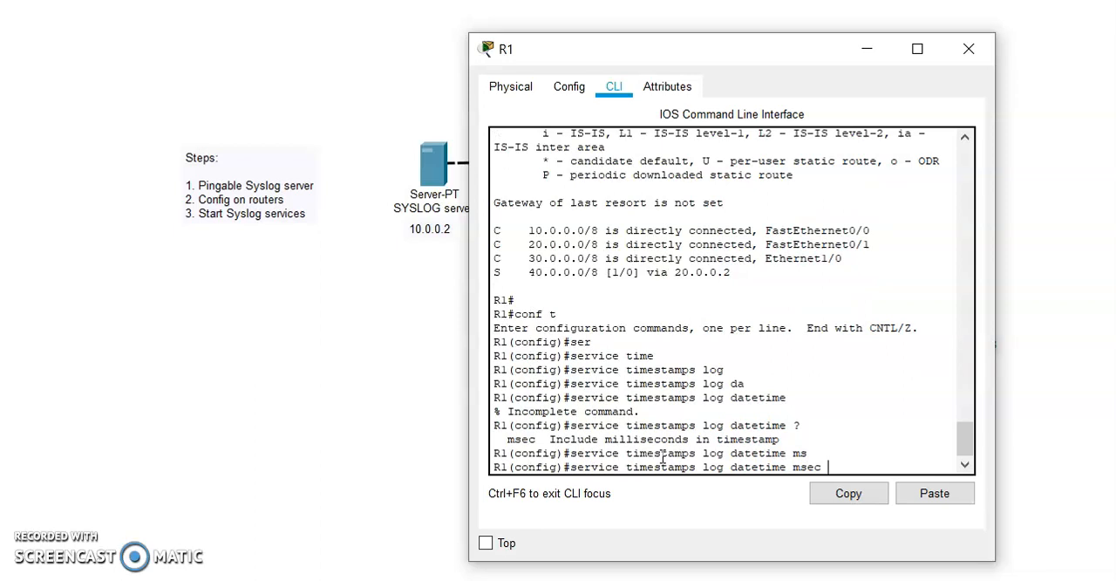
{"action": "key", "text": "enter"}
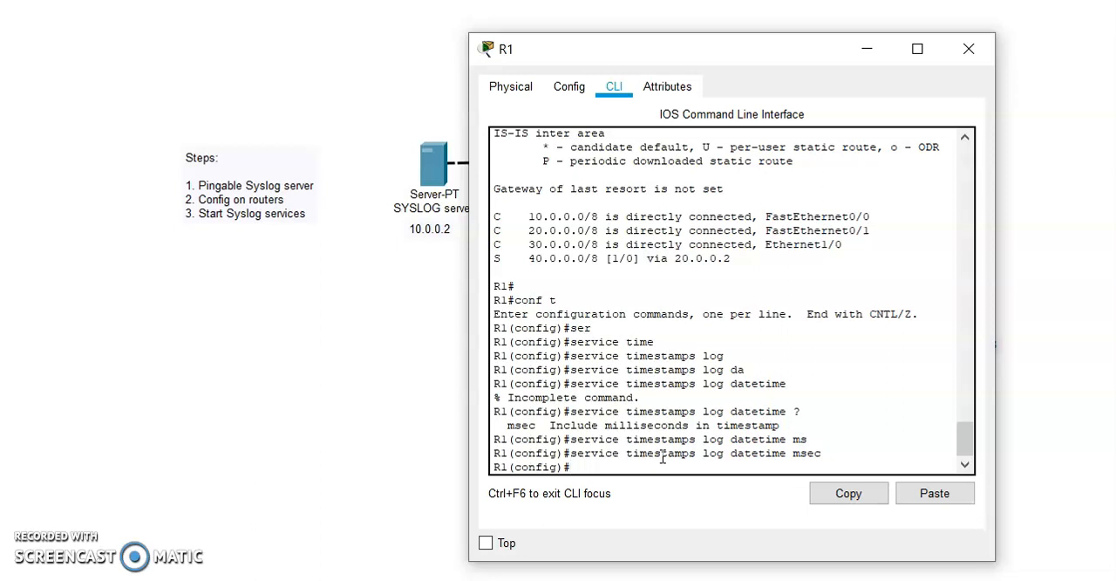
{"action": "type", "text": "int fa0/"}
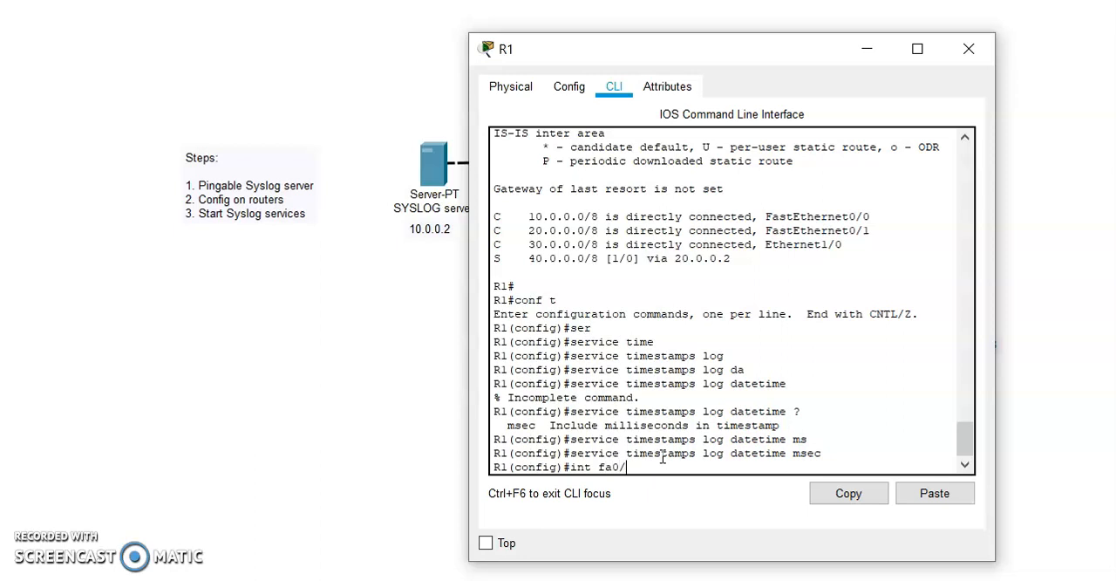
Enter subinterface fa0/0.1 on R1, see it come up, and exit to global config
{"action": "type", "text": "0.1"}
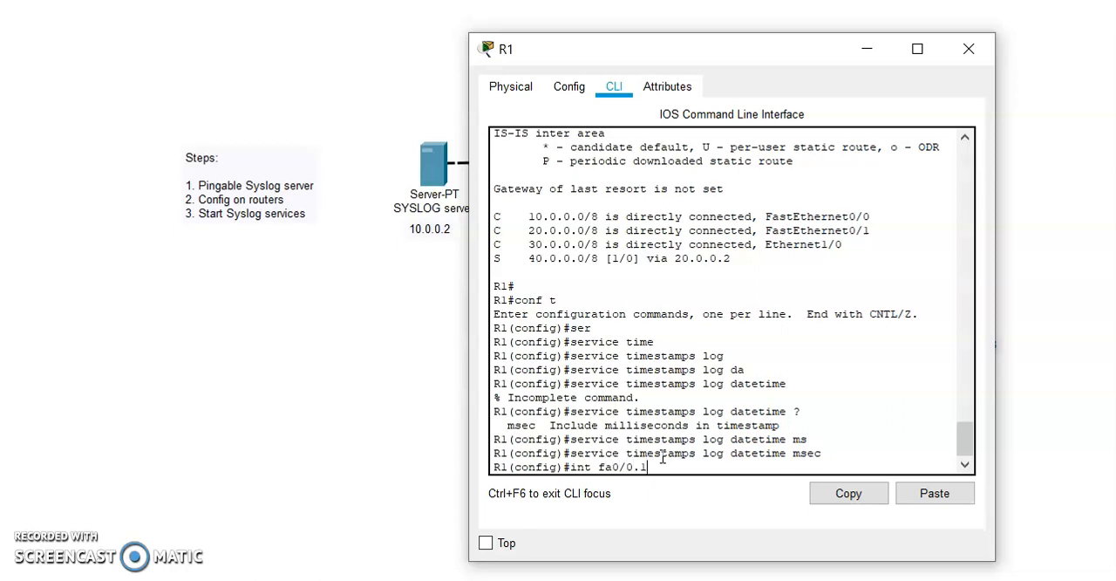
{"action": "key", "text": "enter"}
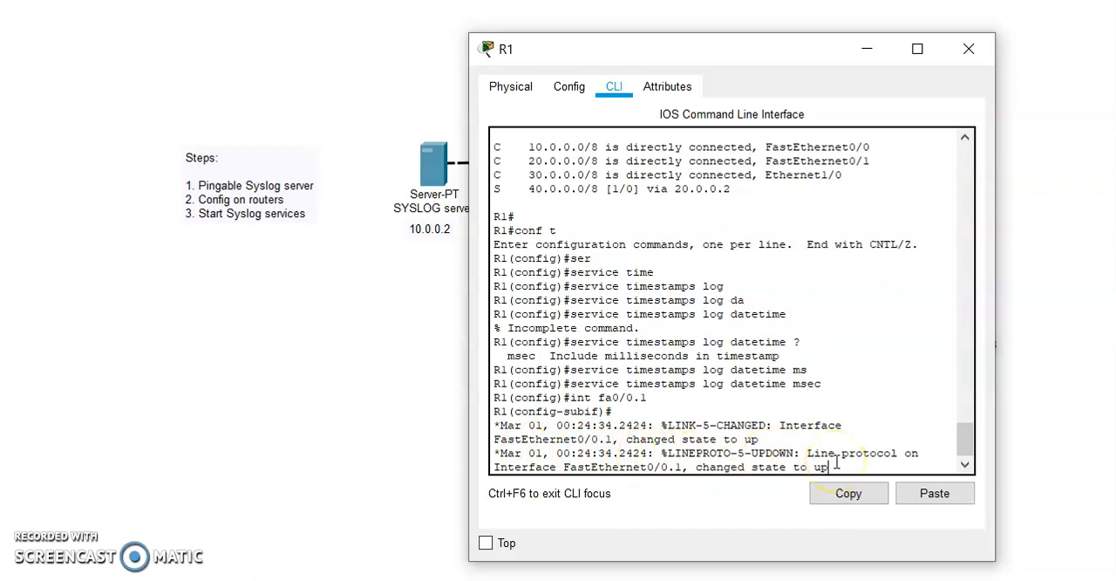
{"action": "type", "text": "ex"}
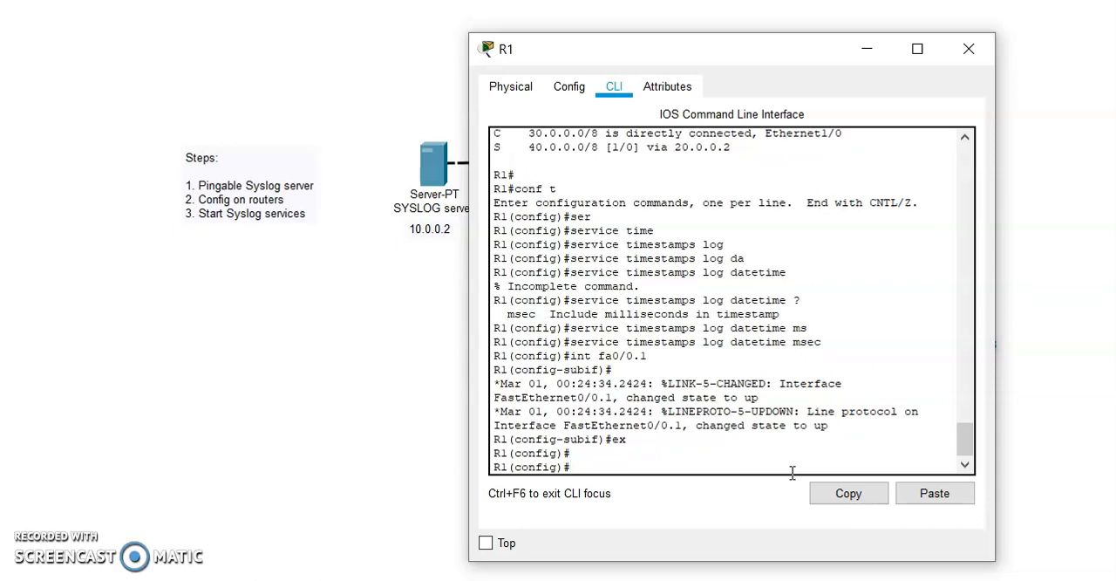
On R1 enter 'logging host 10.0.0.2' to direct logs to the SYSLOG server
{"action": "type", "text": "logging"}
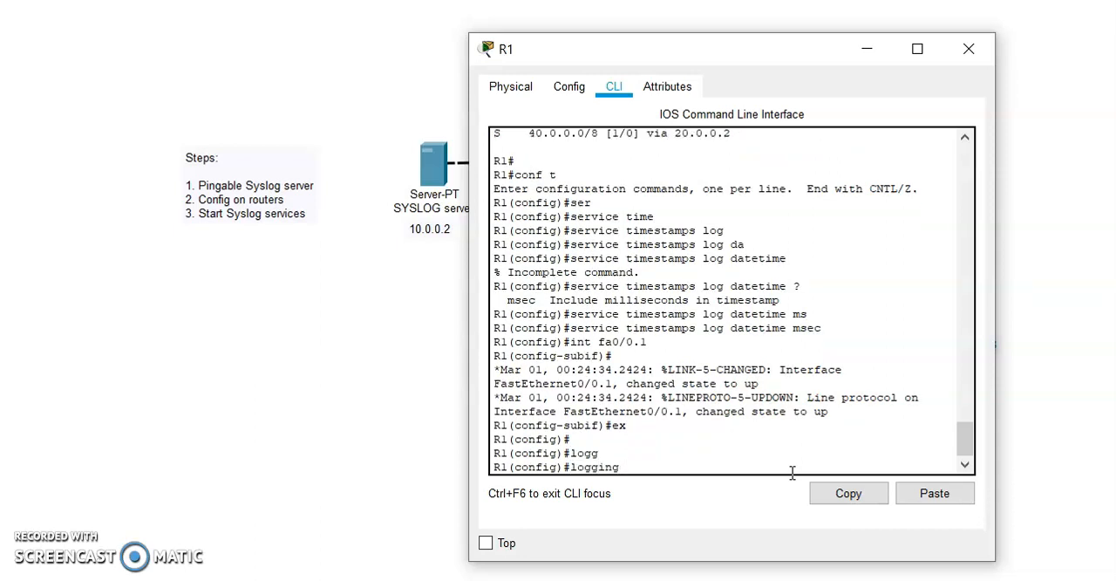
{"action": "type", "text": "logging ?"}
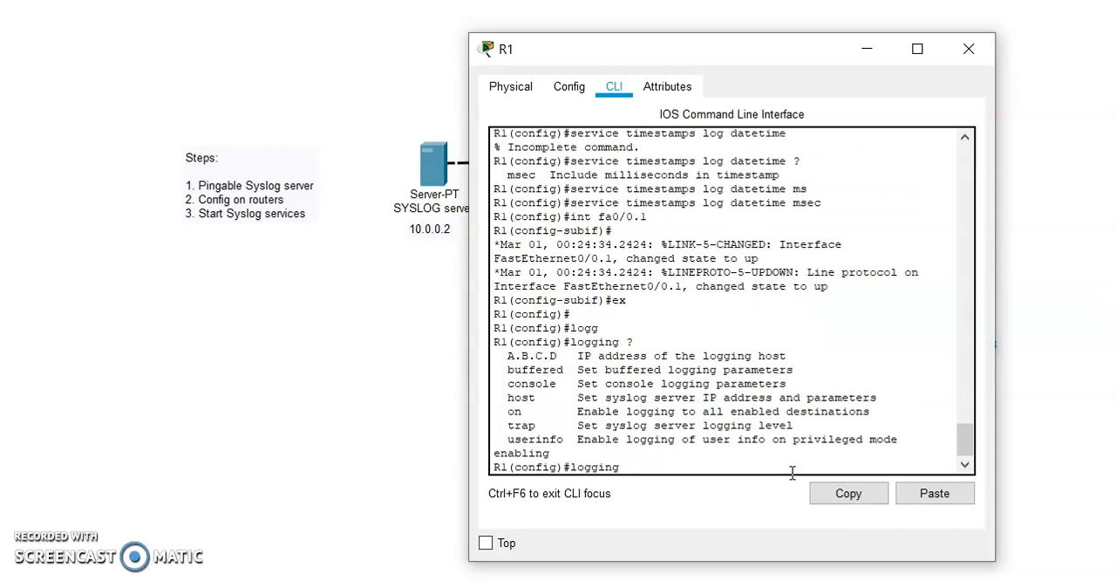
{"action": "type", "text": "host"}
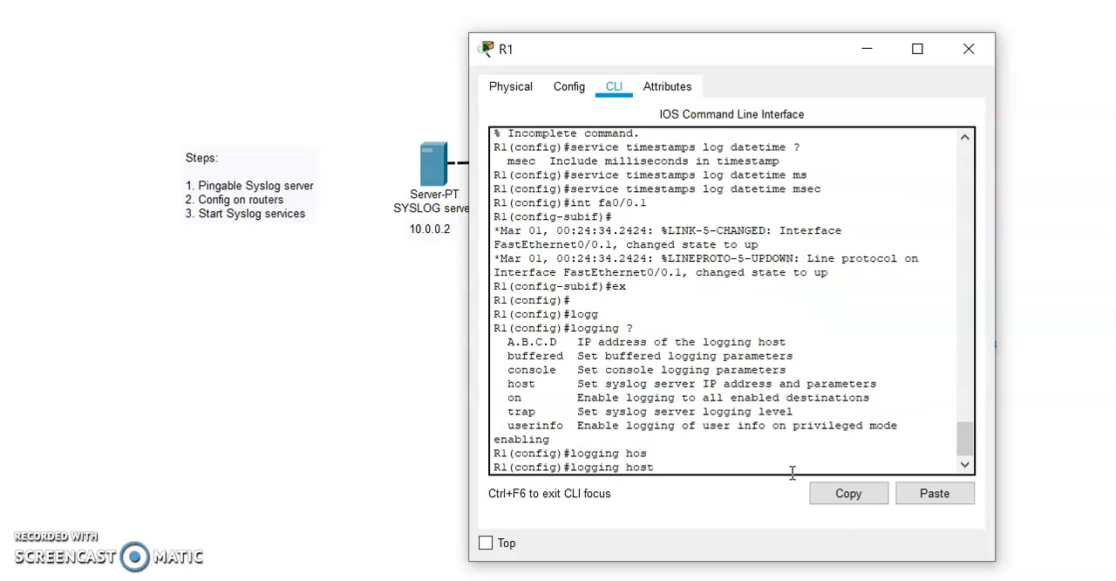
{"action": "type", "text": "10.0.0."}
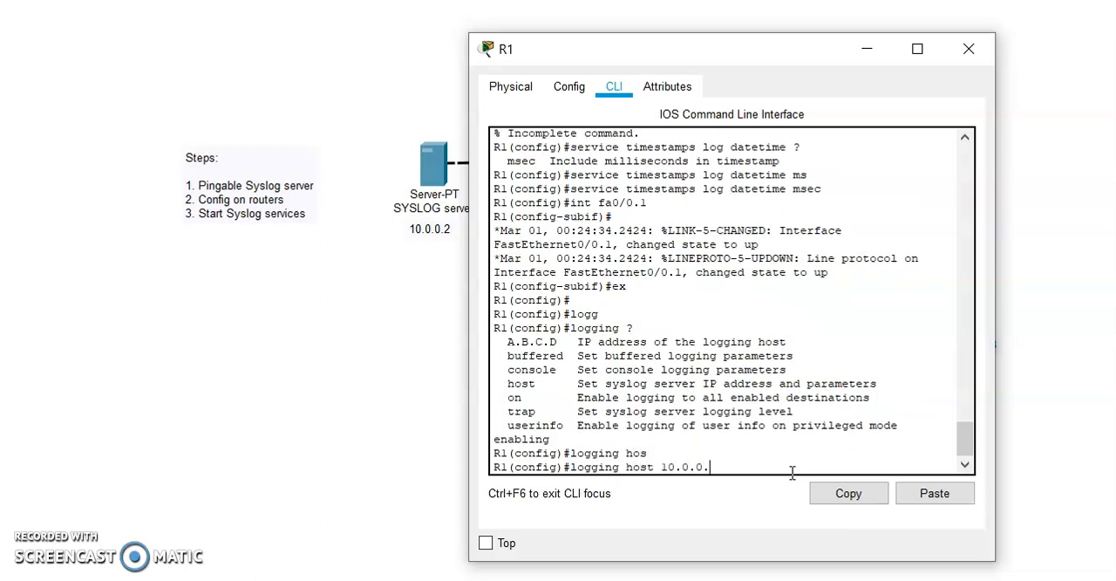
{"action": "type", "text": "2"}
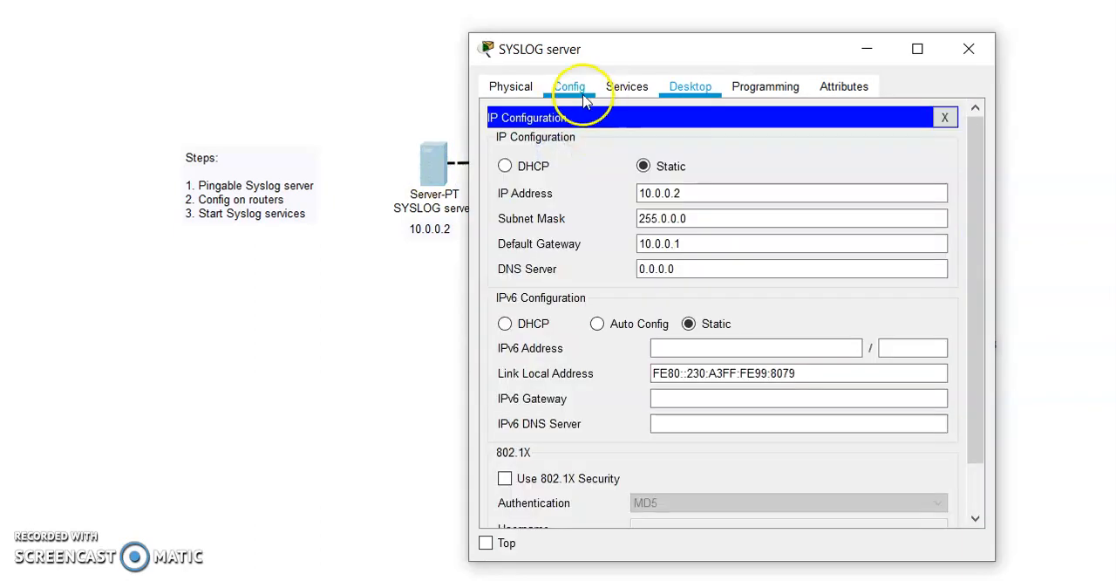
Show the SYSLOG service under Config > Services on the SYSLOG server
{"action": "left_click", "coordinate": [626, 87]}
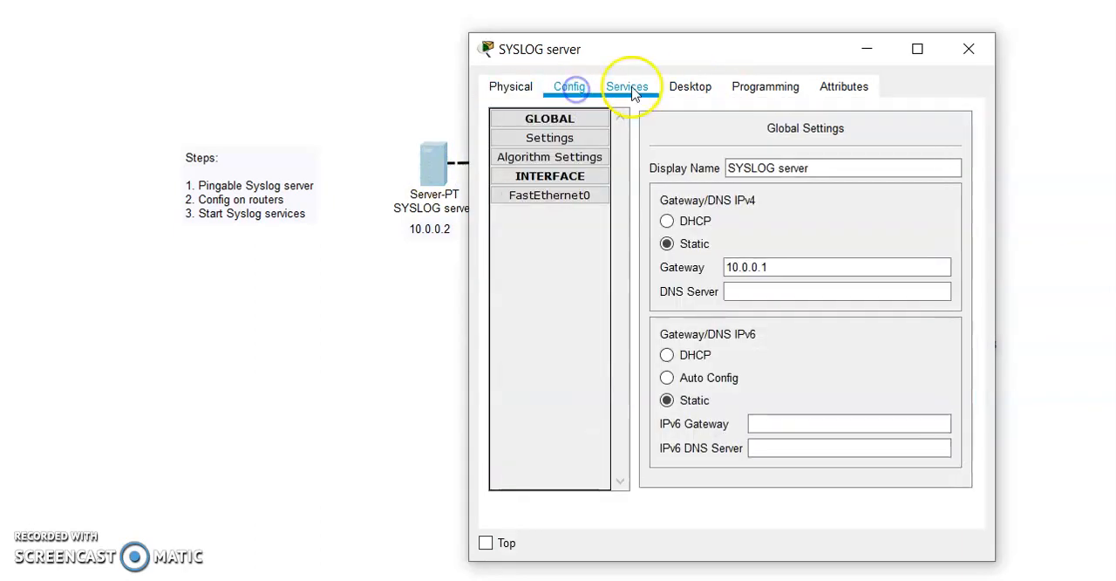
{"action": "left_click", "coordinate": [626, 87]}
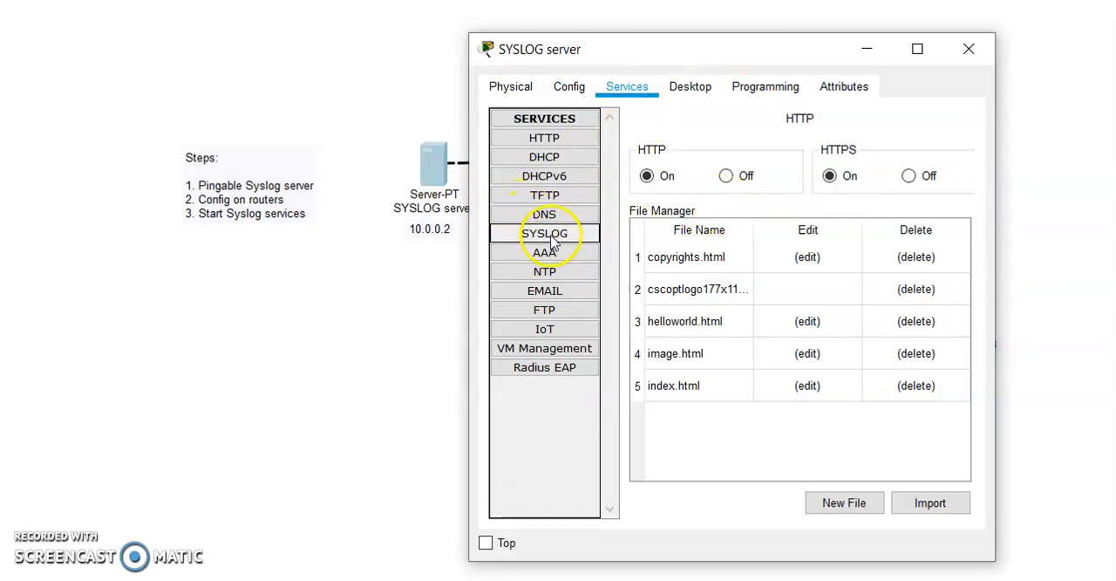
{"action": "left_click", "coordinate": [544, 234]}
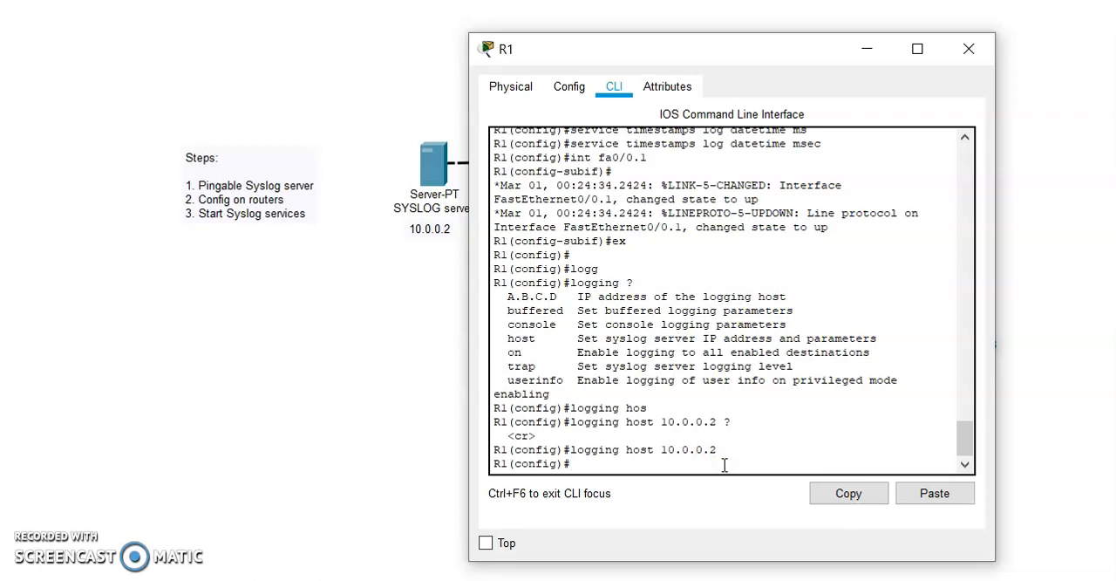
Bring up subinterface fa0/0.2 on R1 and close R1's window
{"action": "type", "text": "int"}
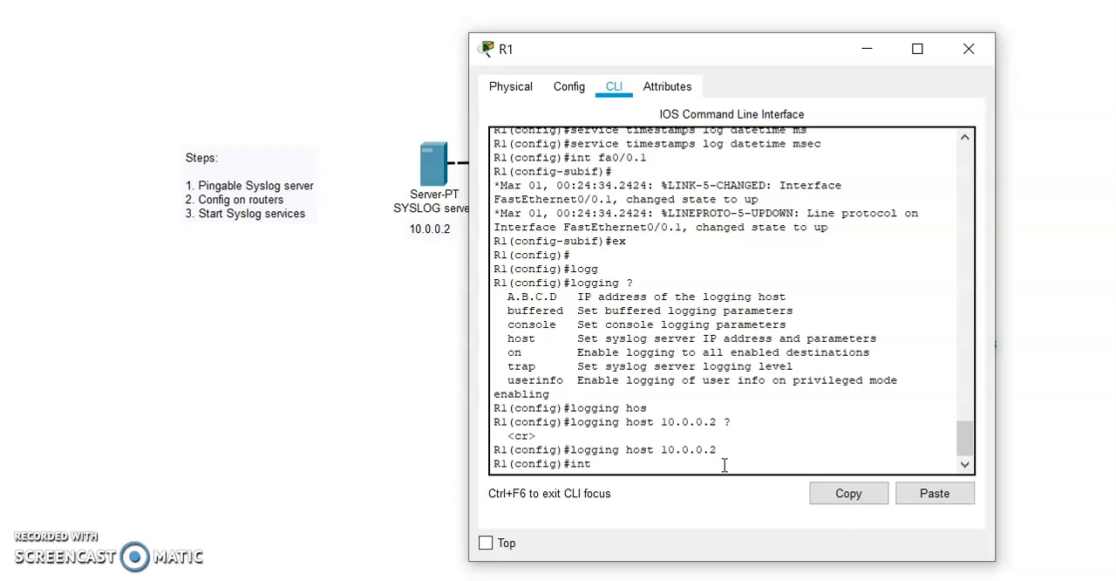
{"action": "type", "text": "fa0/0.2"}
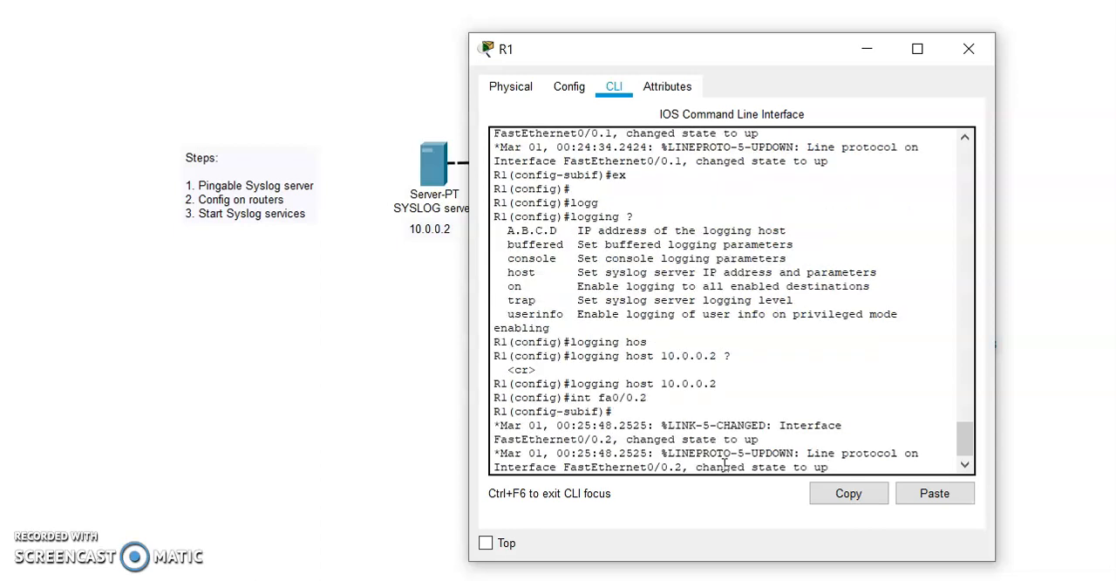
{"action": "left_click", "coordinate": [968, 49]}
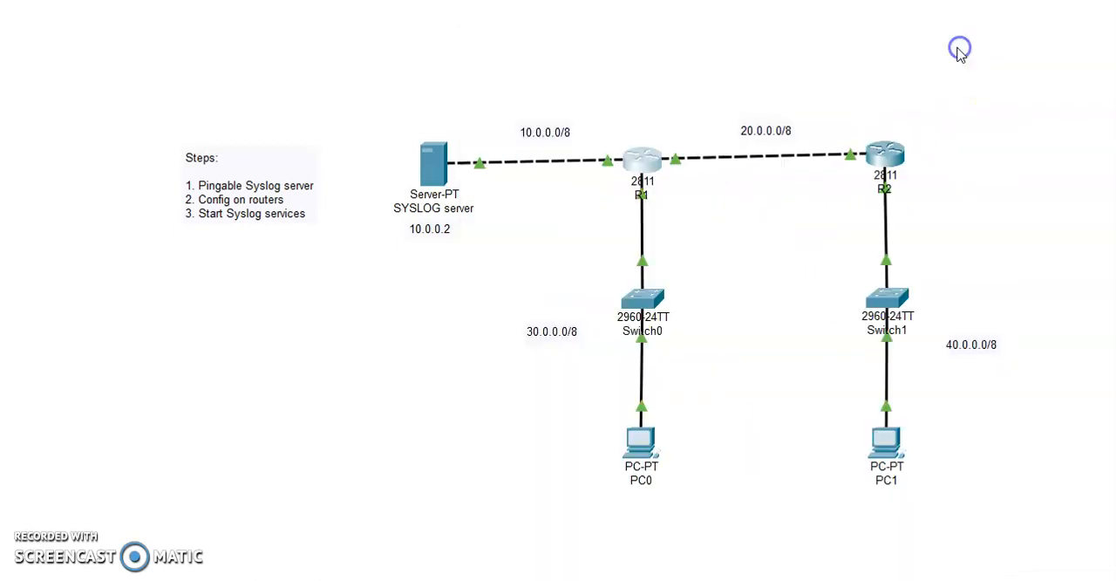
Review the server's Syslog entries from 10.0.0.1 about FastEthernet0/0.2, then close the server window
{"action": "double_click", "coordinate": [432, 163]}
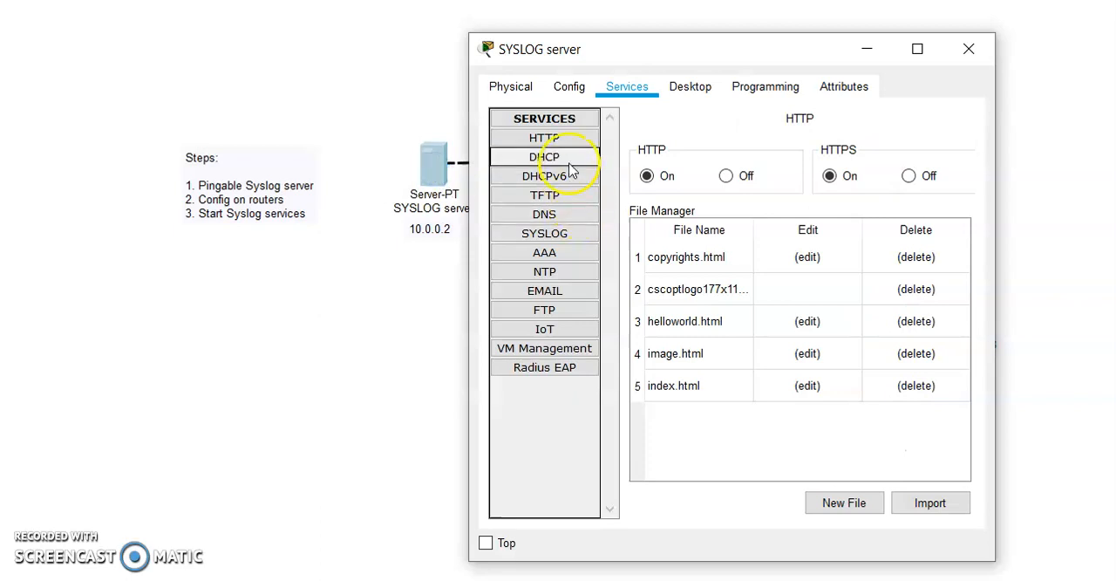
{"action": "left_click", "coordinate": [544, 234]}
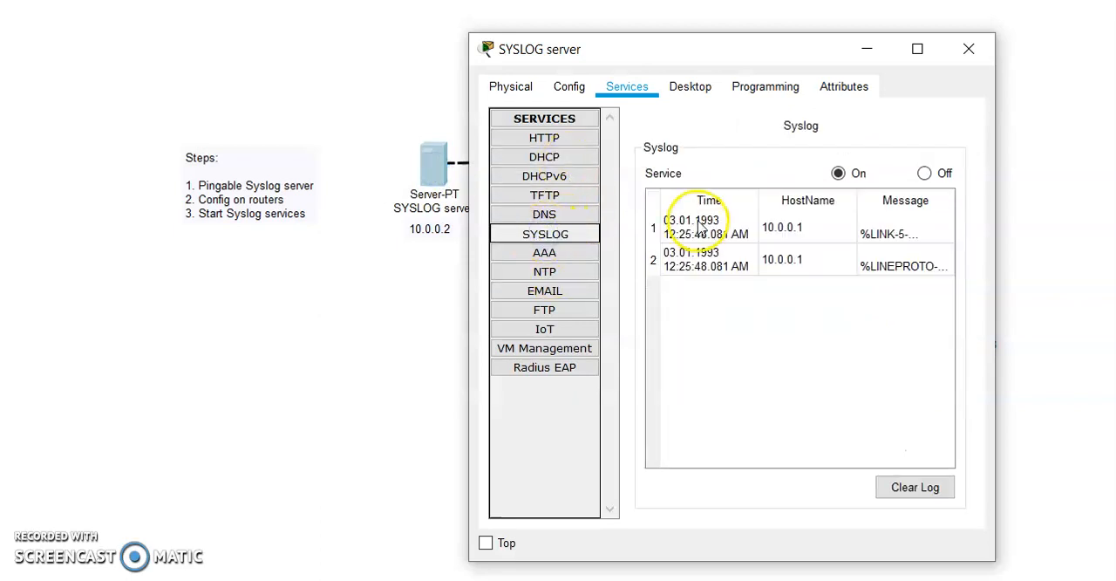
{"action": "left_click", "coordinate": [707, 226]}
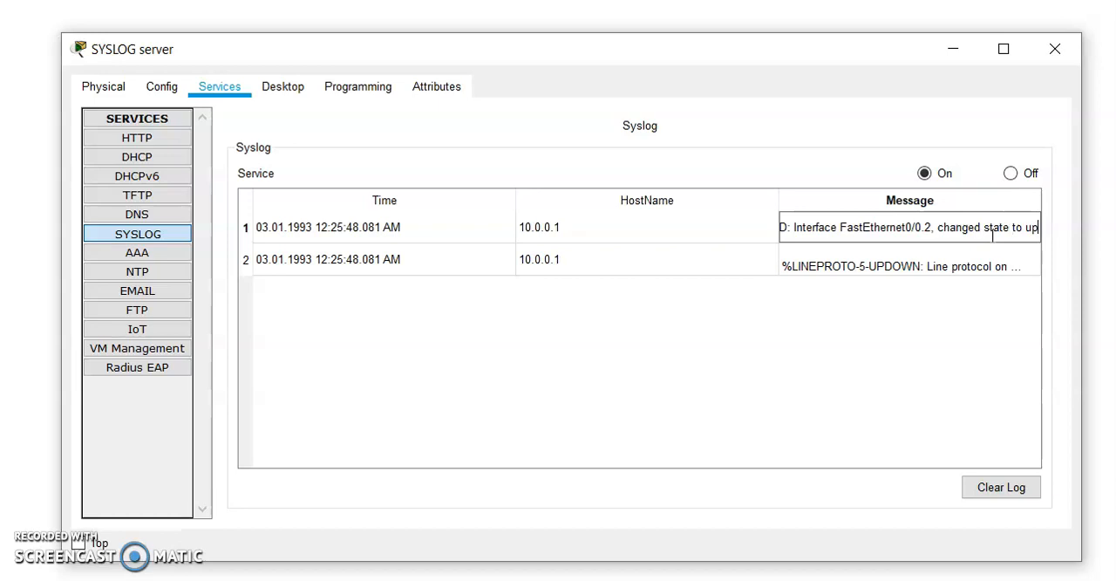
{"action": "mouse_move", "coordinate": [1047, 84]}
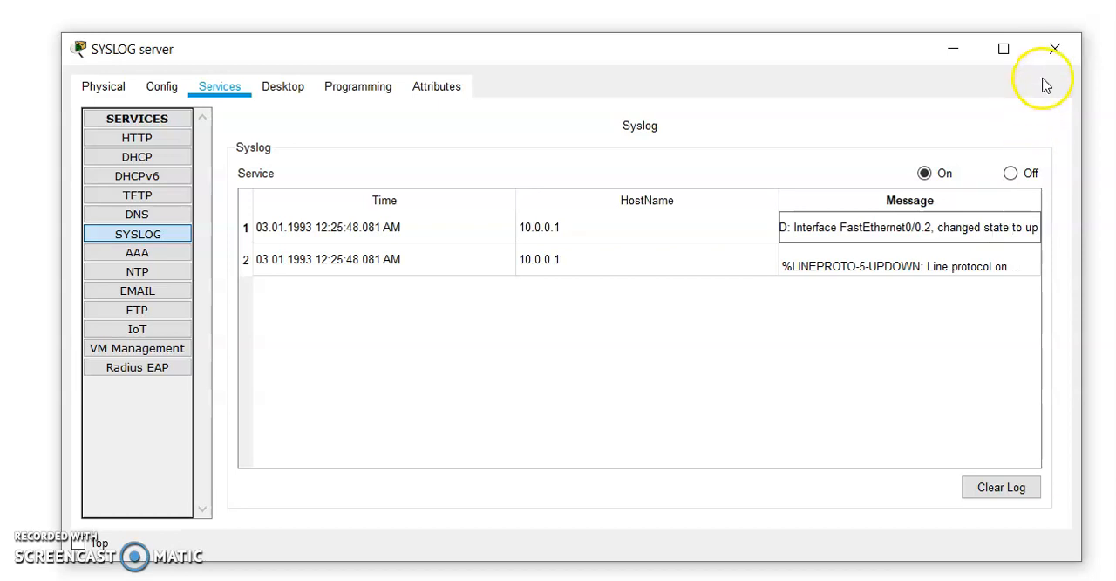
{"action": "left_click", "coordinate": [1053, 49]}
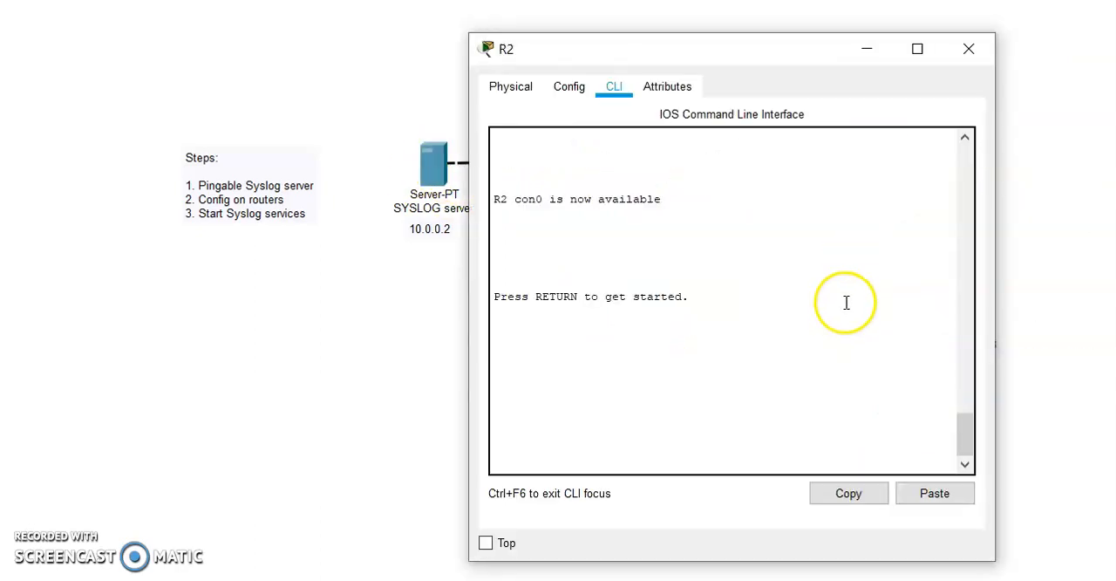
On R2 ping 10.0.0.2 with full success and enter global configuration mode
{"action": "key", "text": "Return"}
{"action": "type", "text": "en"}
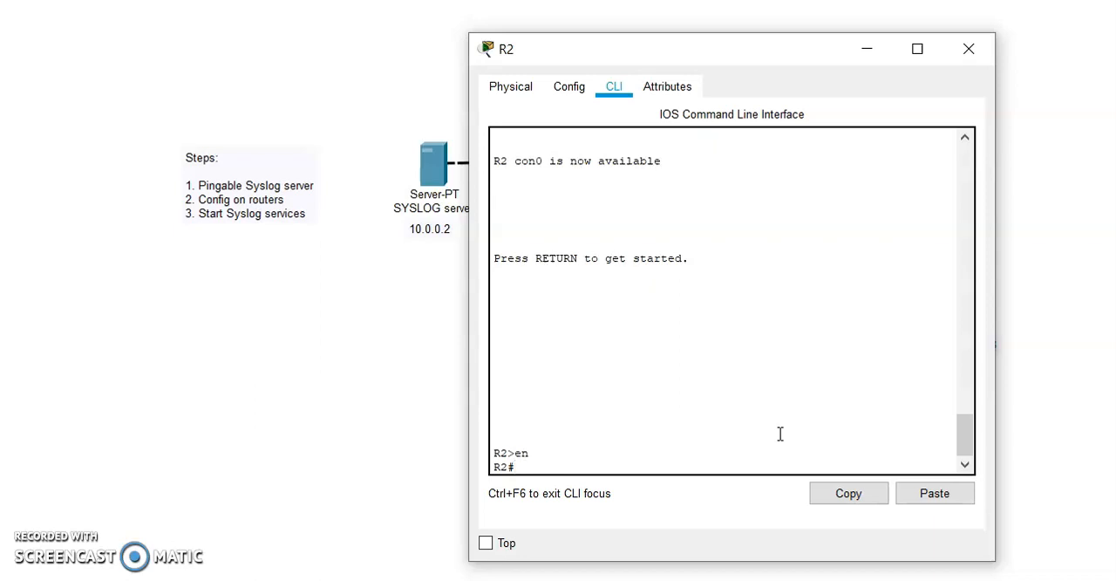
{"action": "type", "text": "ping"}
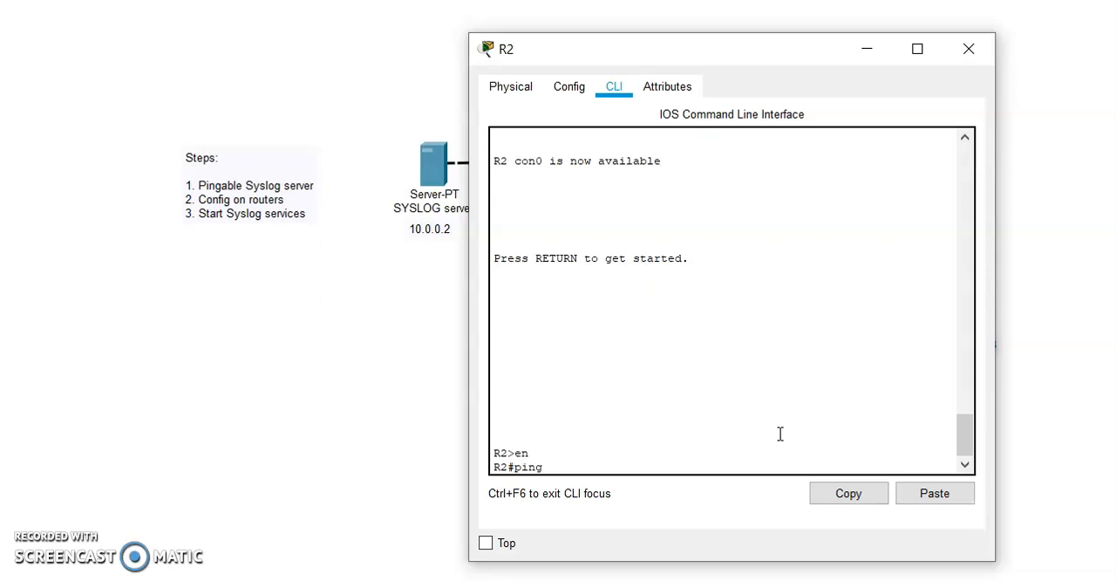
{"action": "type", "text": "10.0.02"}
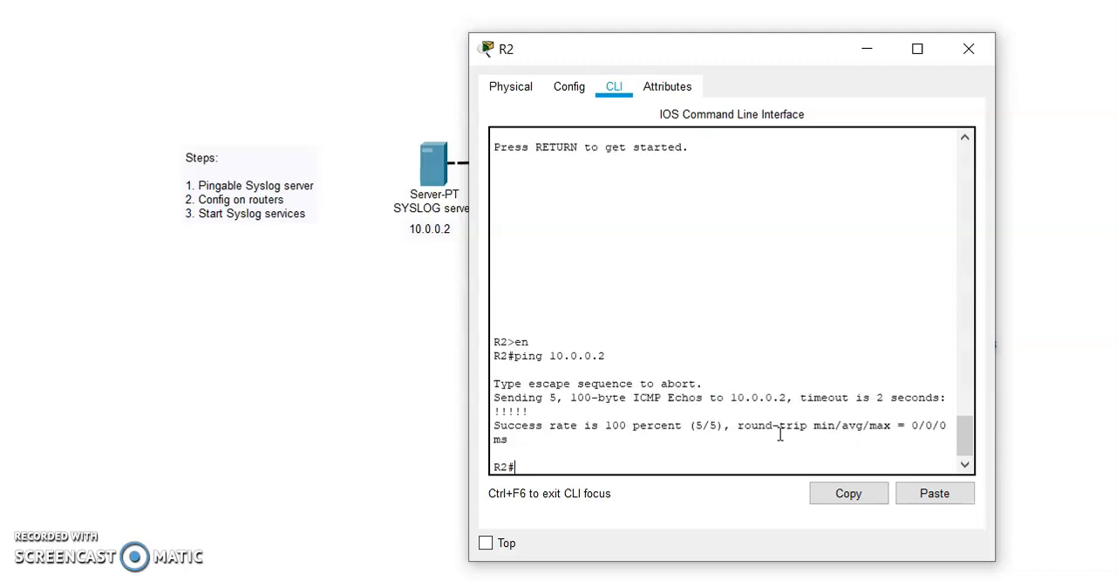
{"action": "type", "text": "conf t"}
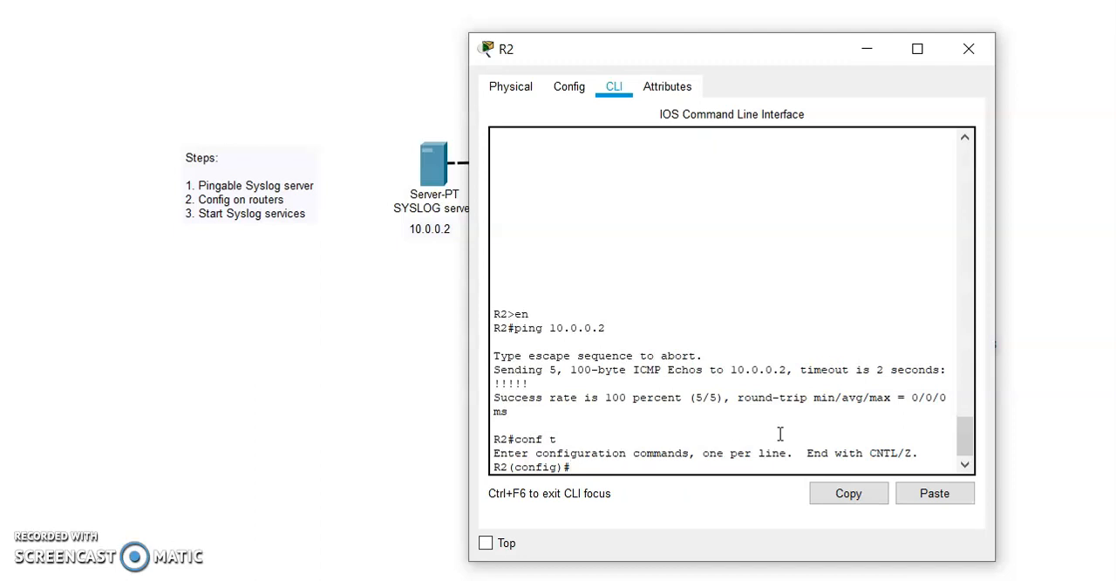
On R2 set 'service timestamps log datetime msec' and 'logging host 10.0.0.2'
{"action": "type", "text": "service timestamps"}
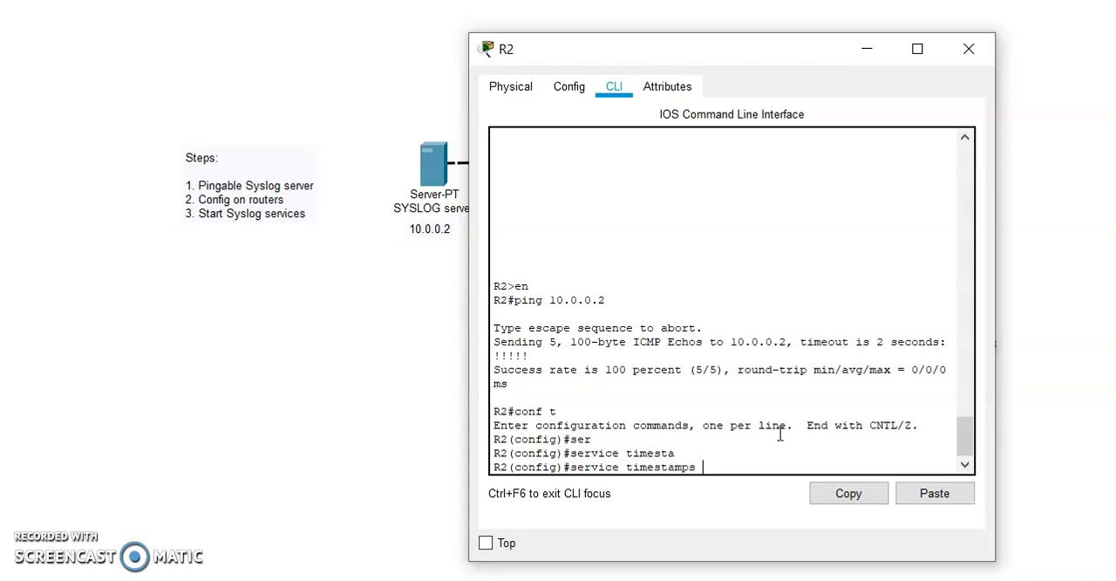
{"action": "type", "text": "log"}
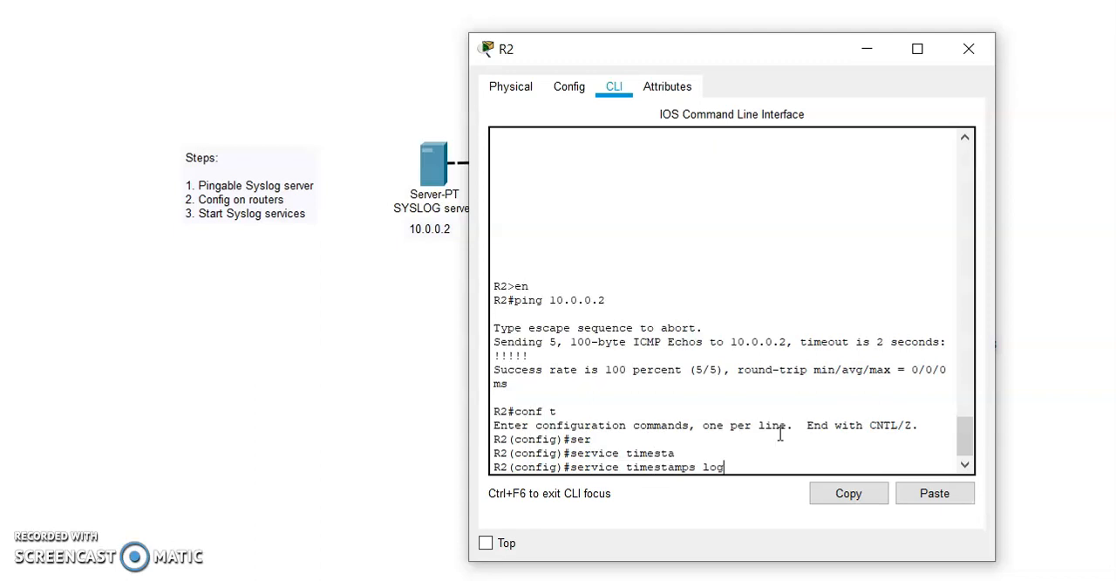
{"action": "type", "text": "datetime msec"}
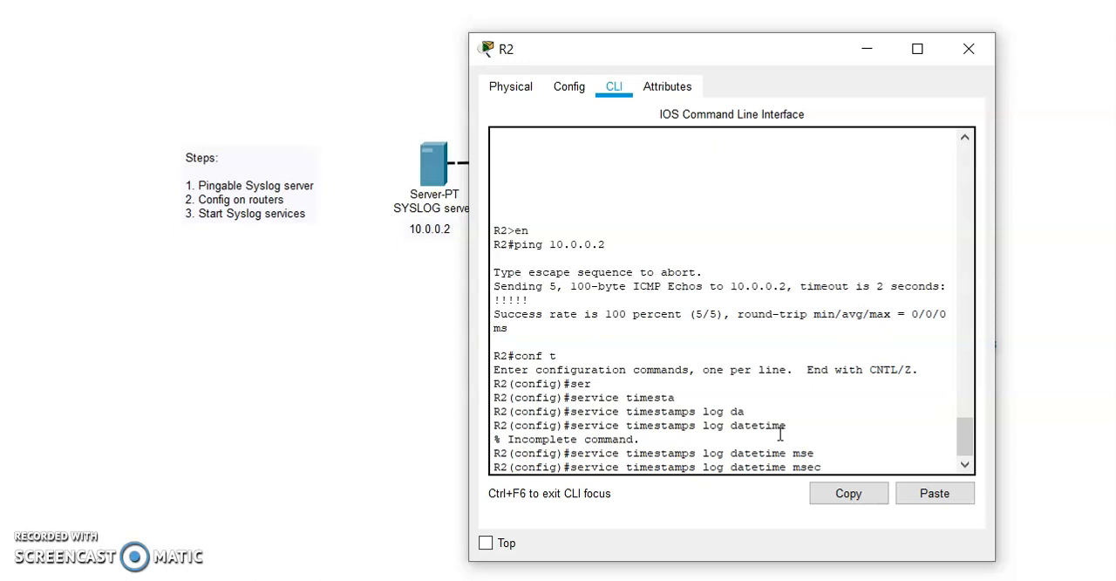
{"action": "key", "text": "enter"}
{"action": "type", "text": "lo"}
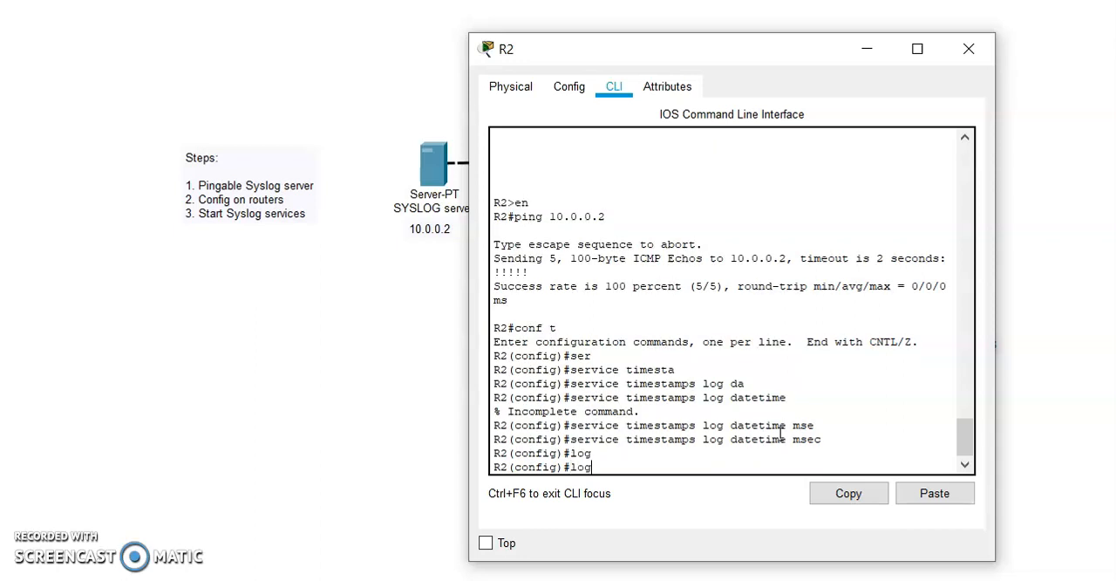
{"action": "type", "text": "ging host"}
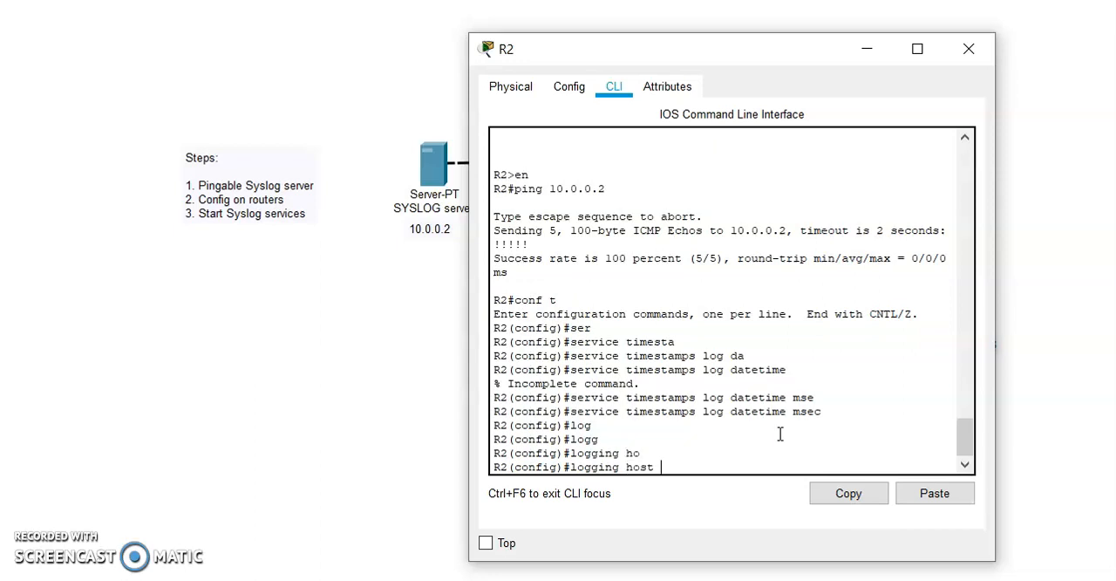
{"action": "type", "text": "10.0.0.2"}
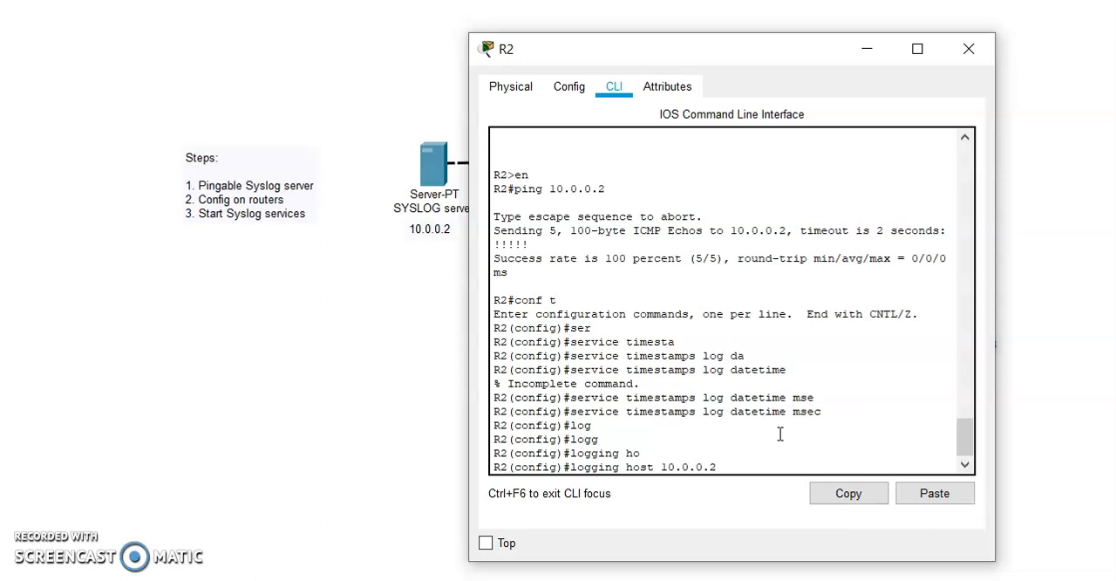
{"action": "key", "text": "enter"}
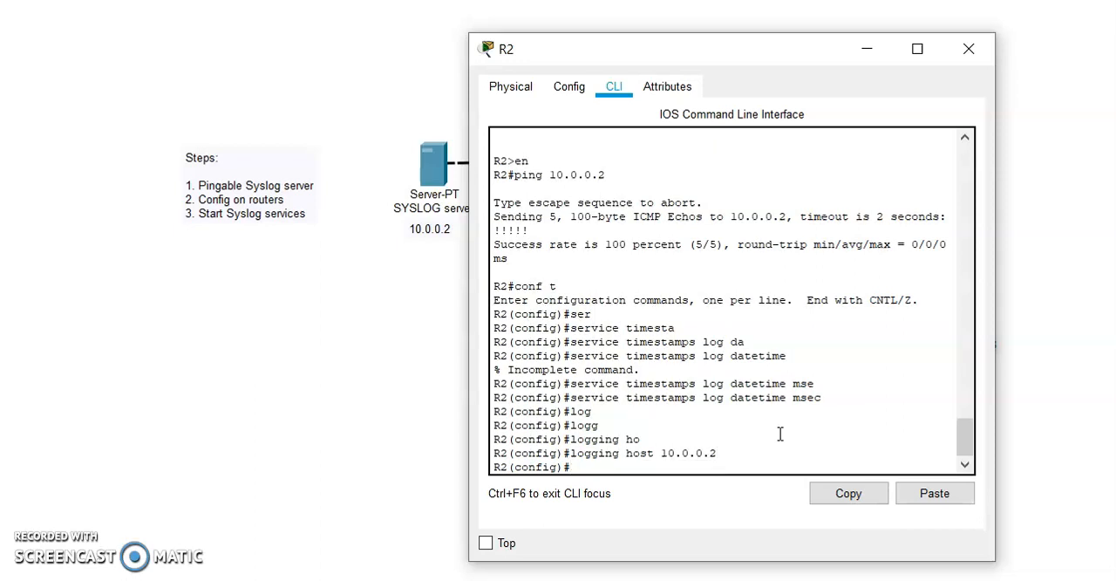
Bring up subinterface fa0/0.1 on R2 to generate a logged link message
{"action": "type", "text": "int fa0"}
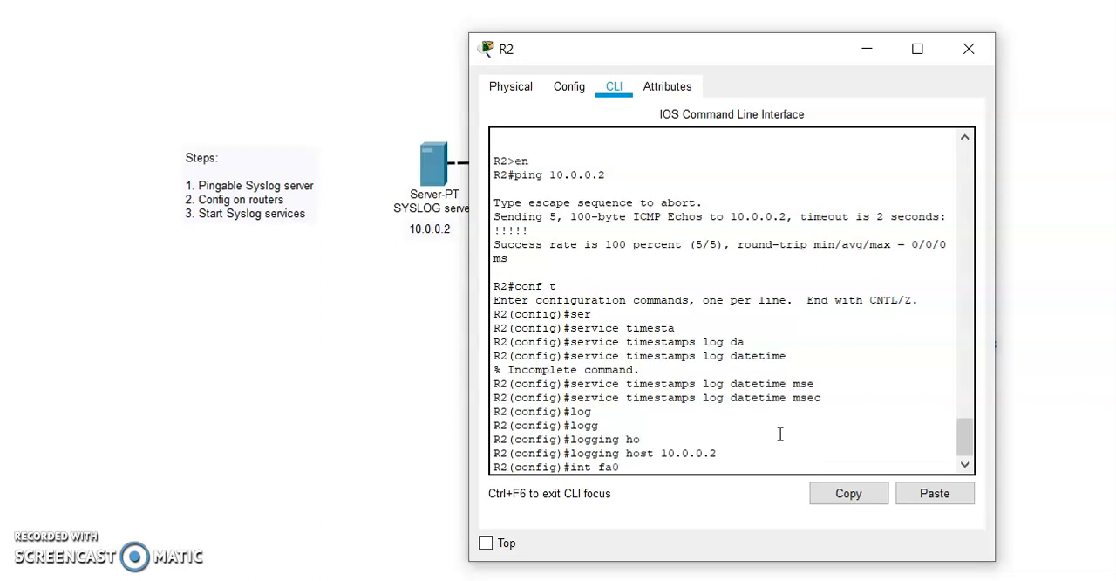
{"action": "type", "text": "/0.1"}
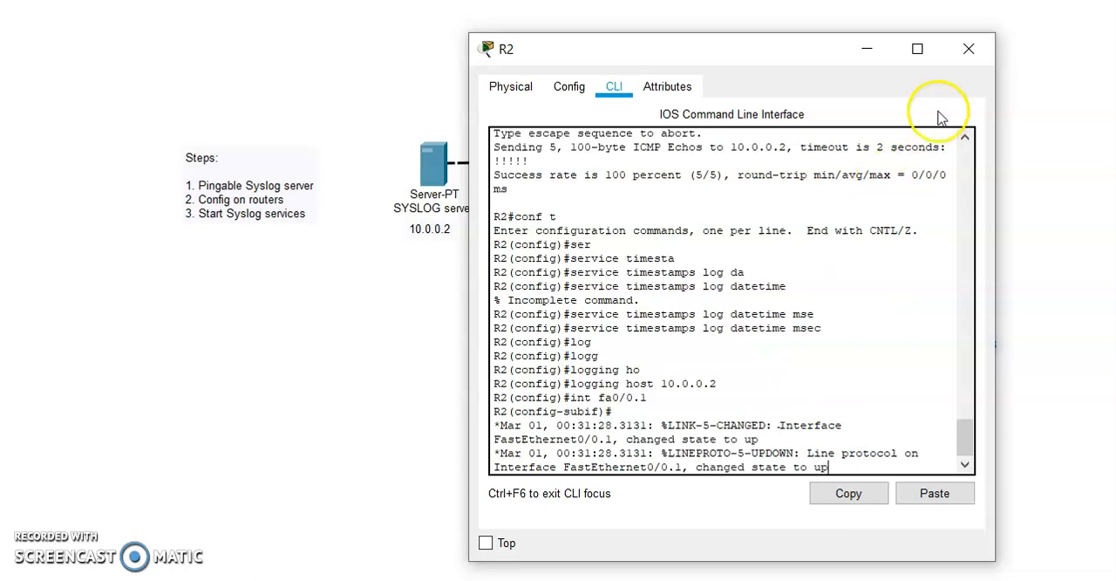
{"action": "key", "text": "enter"}
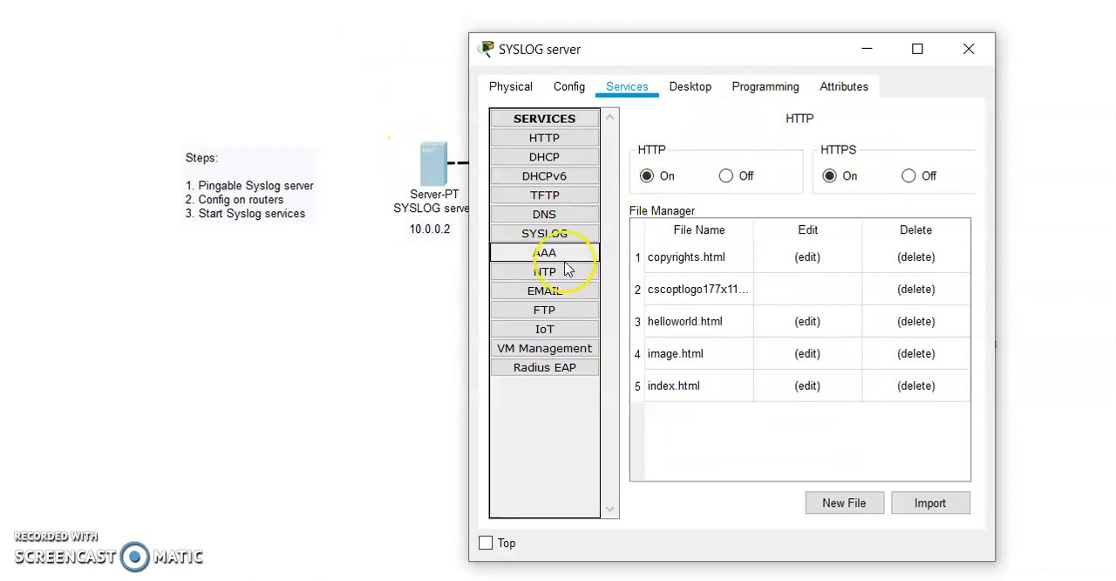
Review the Syslog entries from 20.0.0.2 about FastEthernet0/0.1 coming up, then close the server window
{"action": "left_click", "coordinate": [545, 234]}
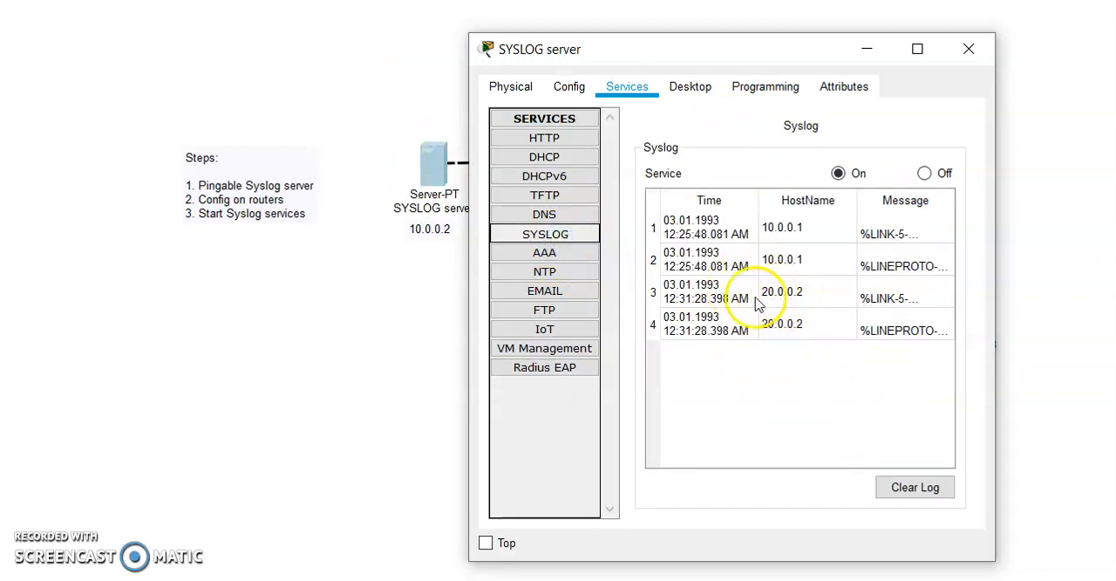
{"action": "left_click", "coordinate": [706, 292]}
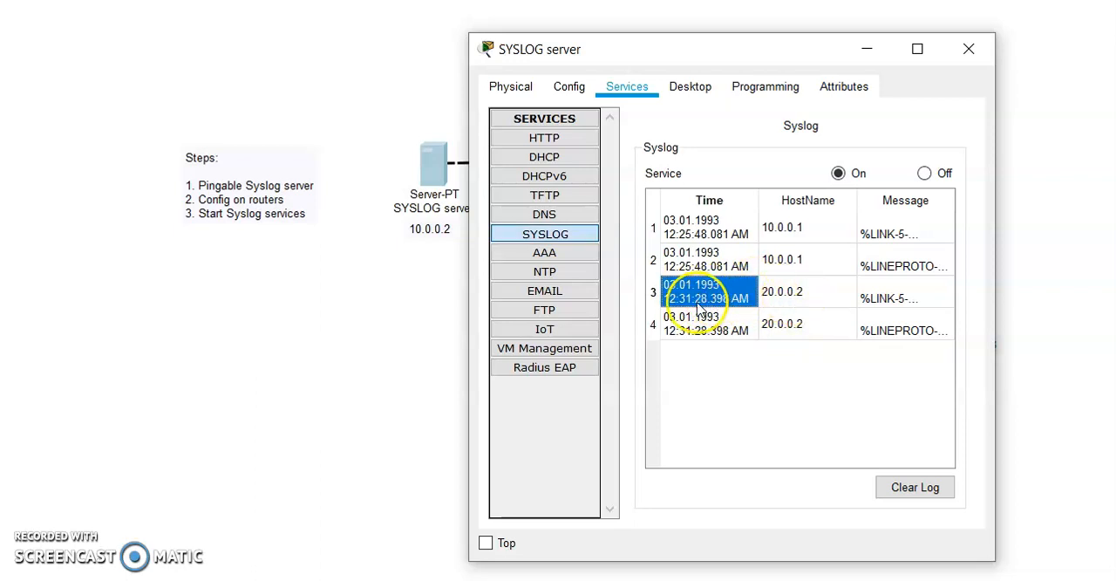
{"action": "mouse_move", "coordinate": [799, 300]}
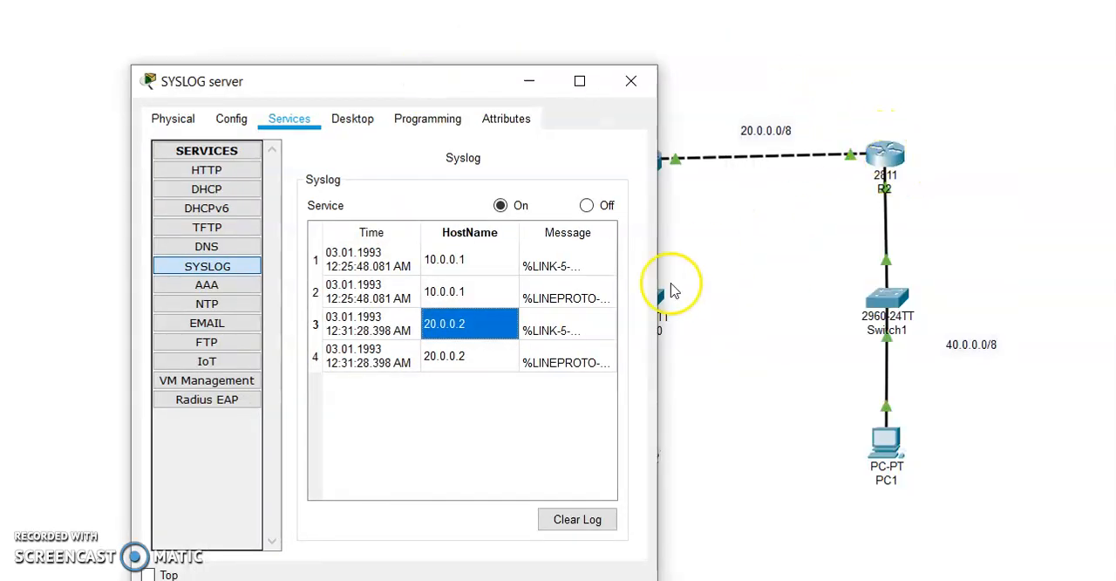
{"action": "left_click", "coordinate": [567, 330]}
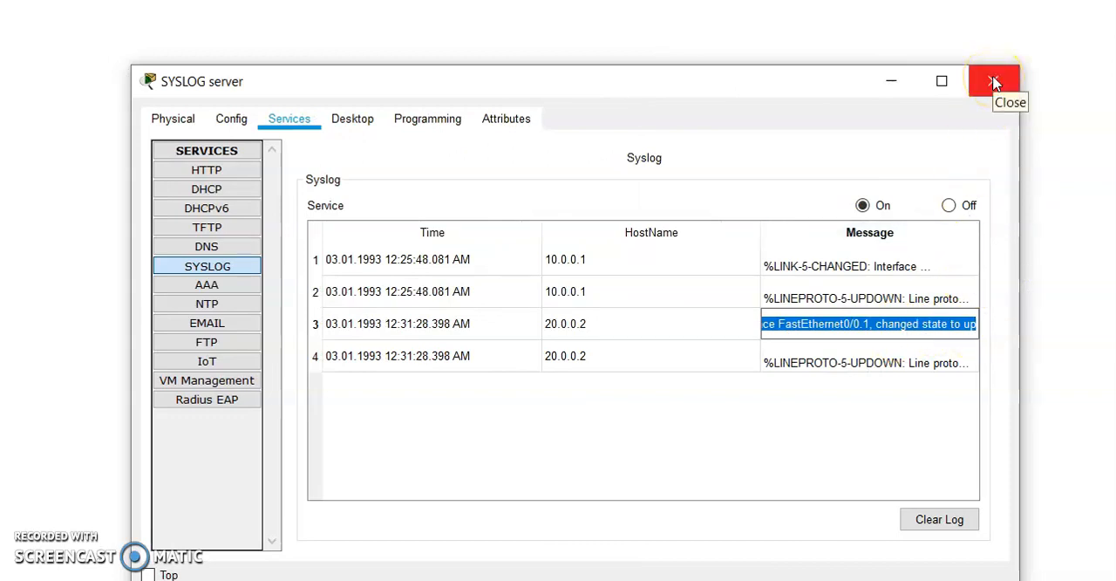
{"action": "left_click", "coordinate": [994, 81]}
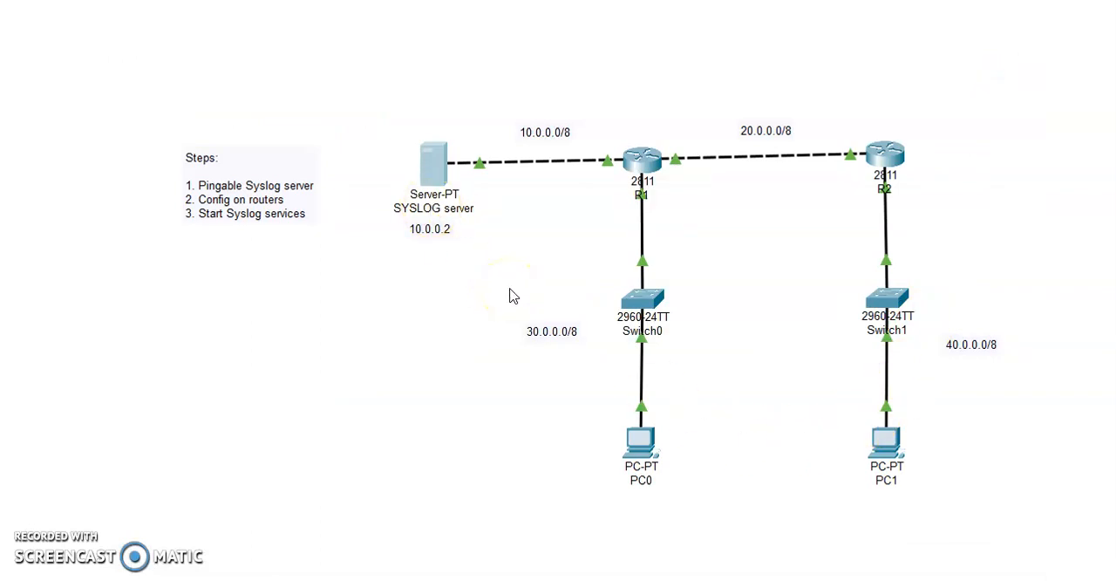